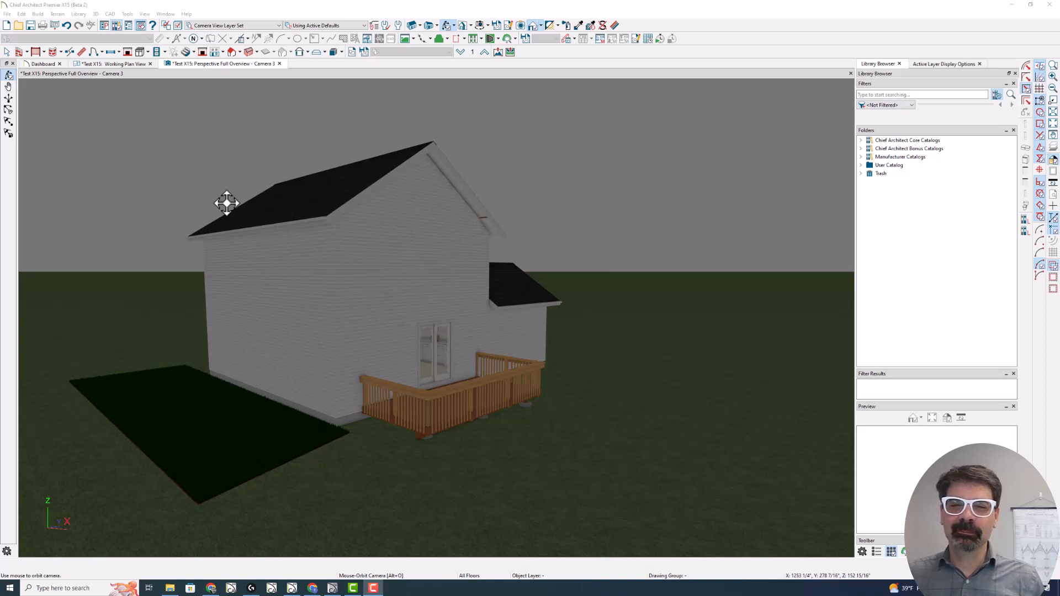
mouse_move(332, 283)
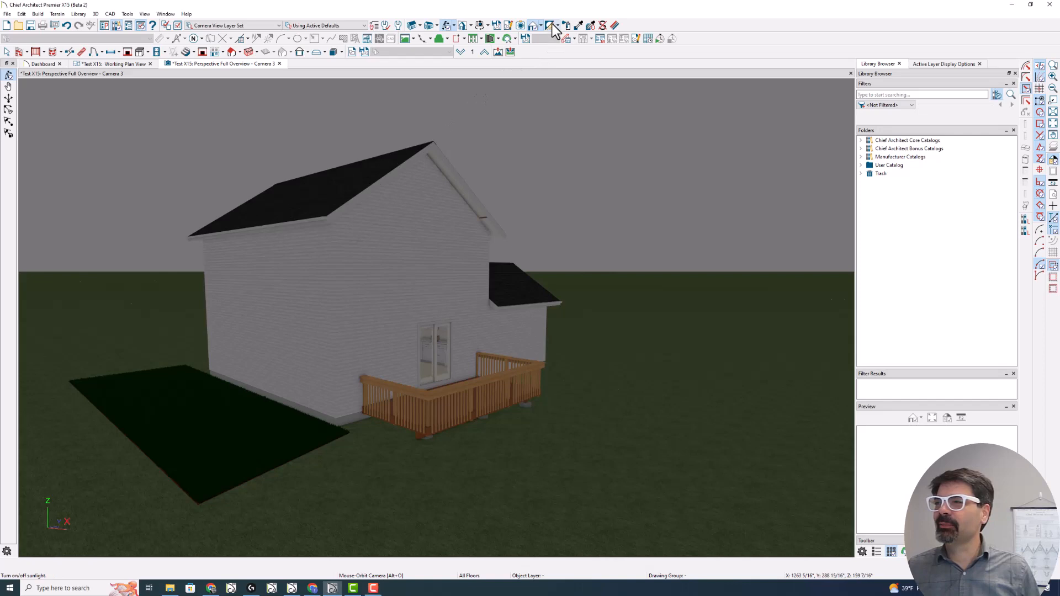
- Turn sunlight on so the house and lawn are lit with cast shadows
left_click(553, 26)
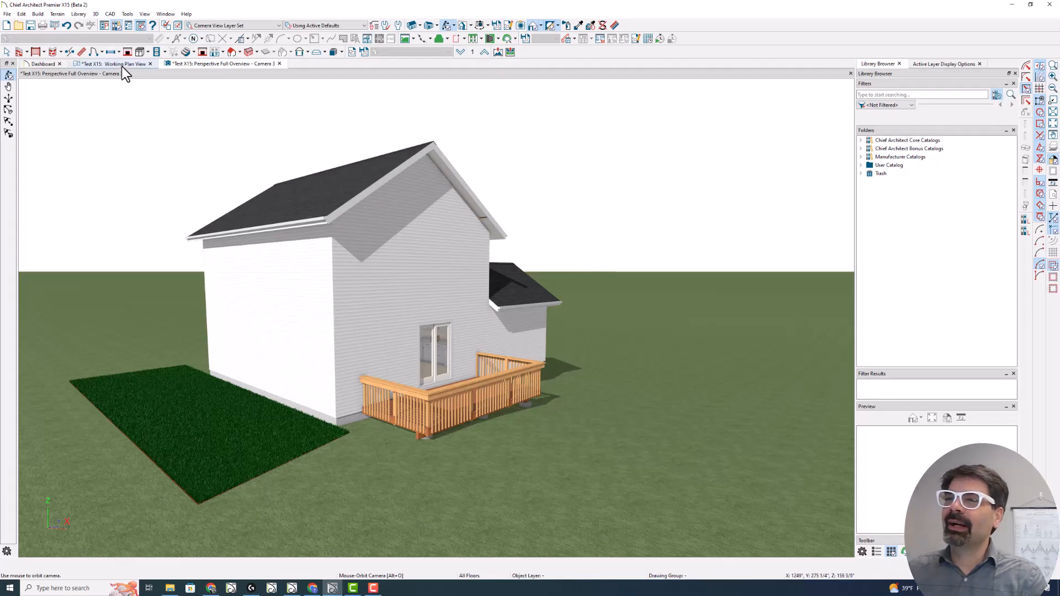
- Review the sun angle's location and date settings in plan view, then cancel without changes
left_click(115, 63)
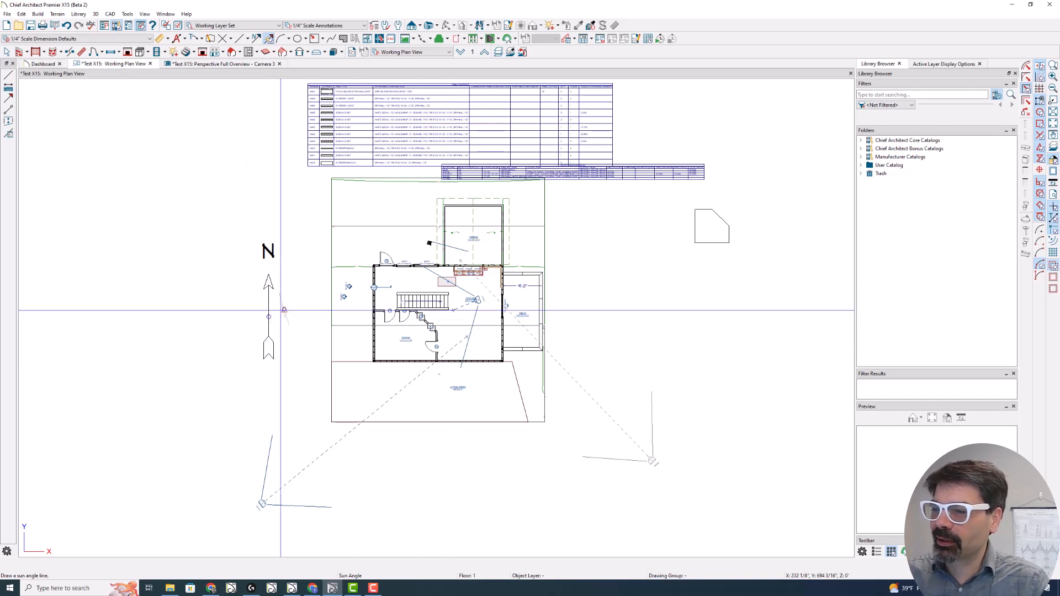
left_click(284, 309)
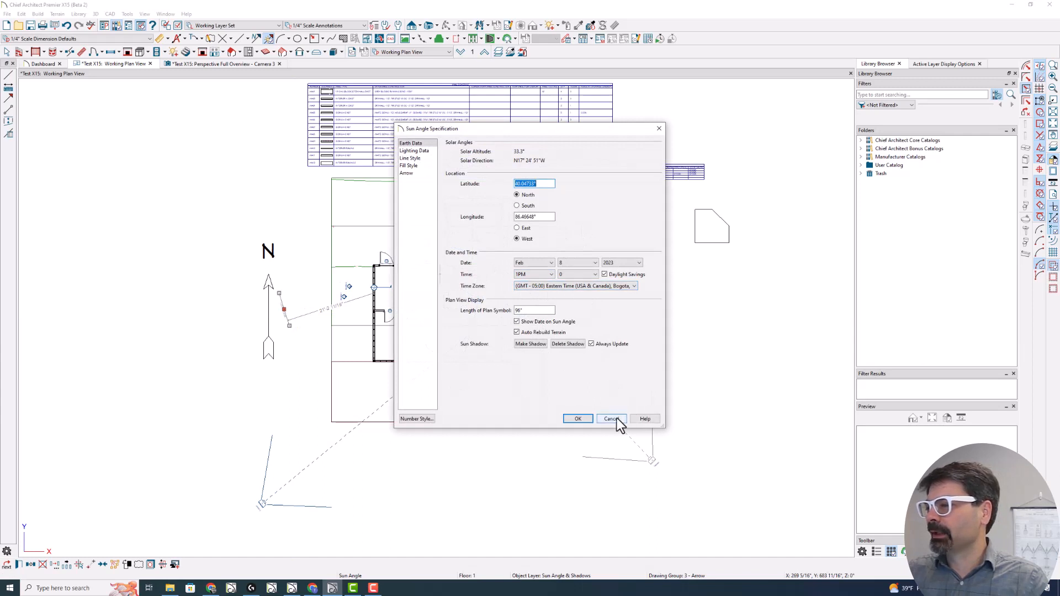
mouse_move(566, 368)
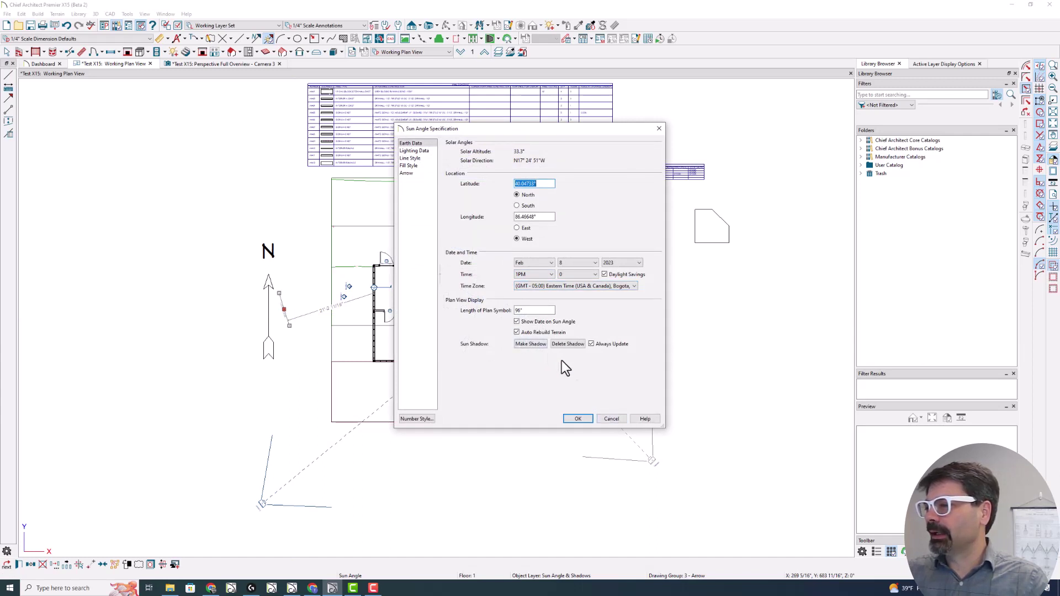
left_click(578, 418)
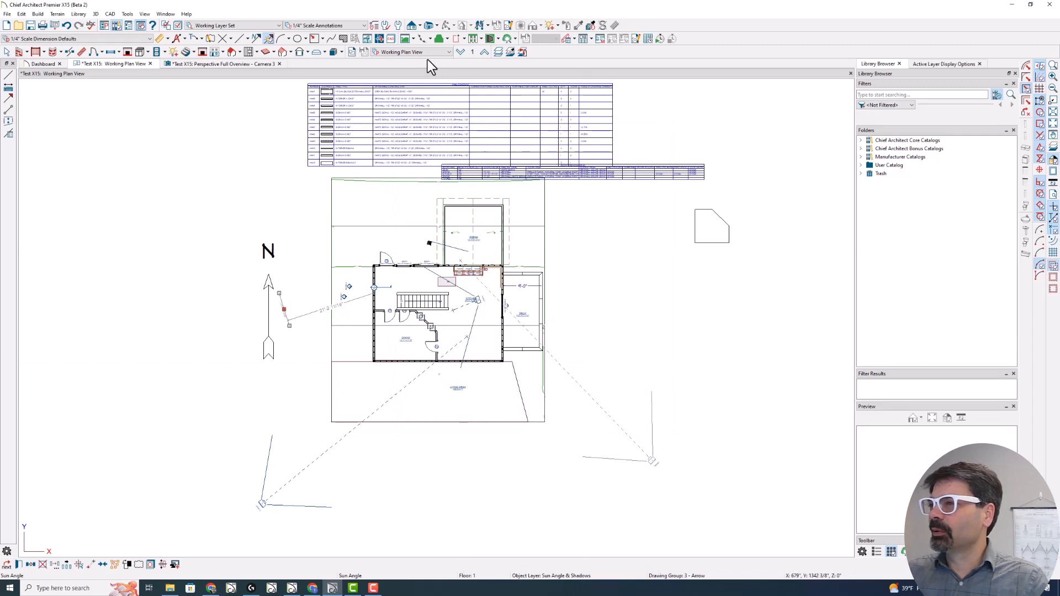
- Return to Camera 3 and open Adjust Sunlight to confirm Use Sun Angle drives its lighting
left_click(223, 64)
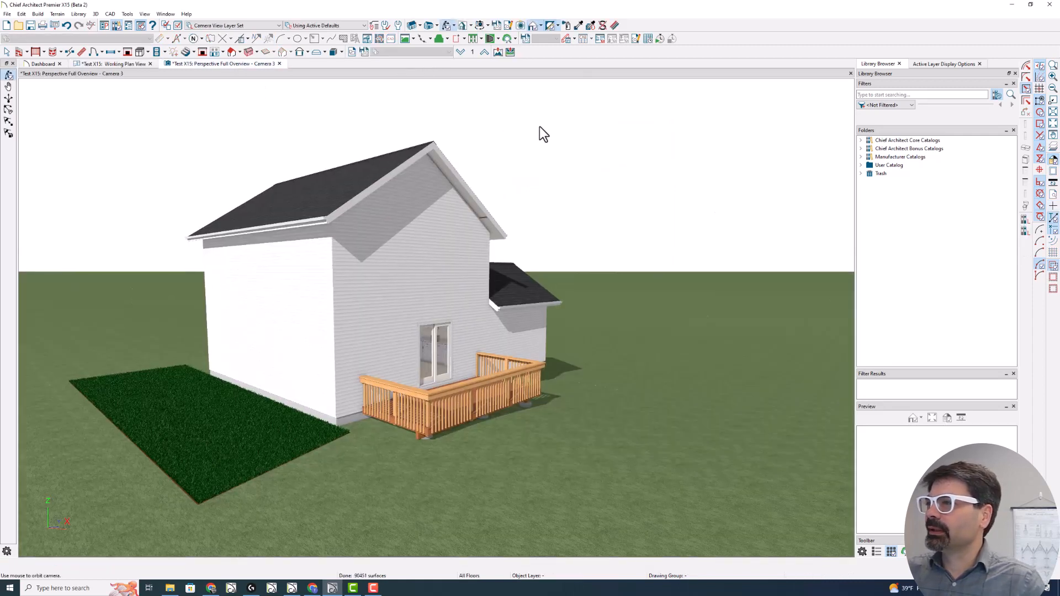
left_click(564, 26)
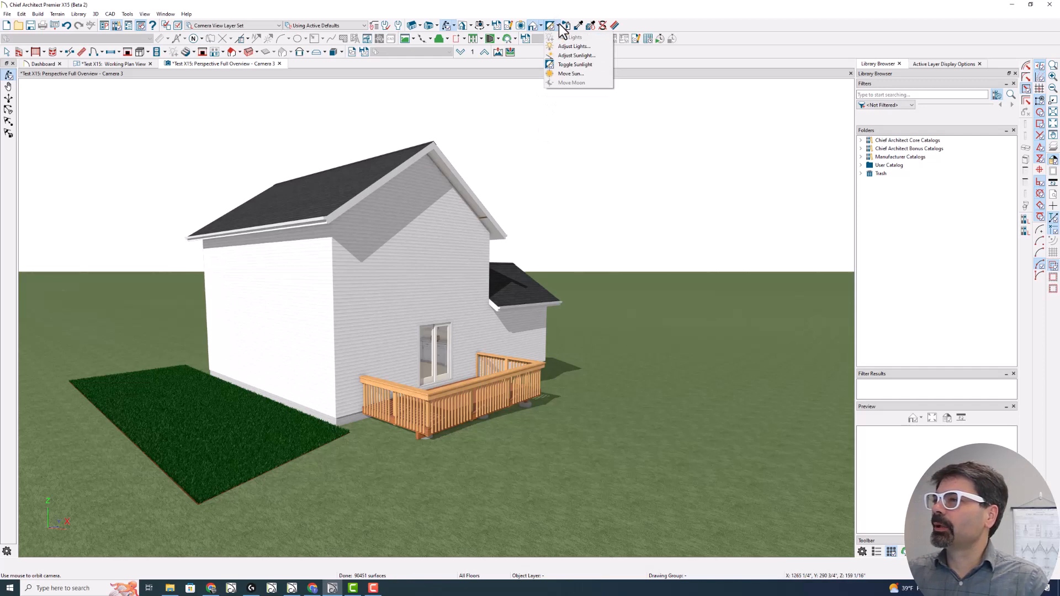
mouse_move(574, 64)
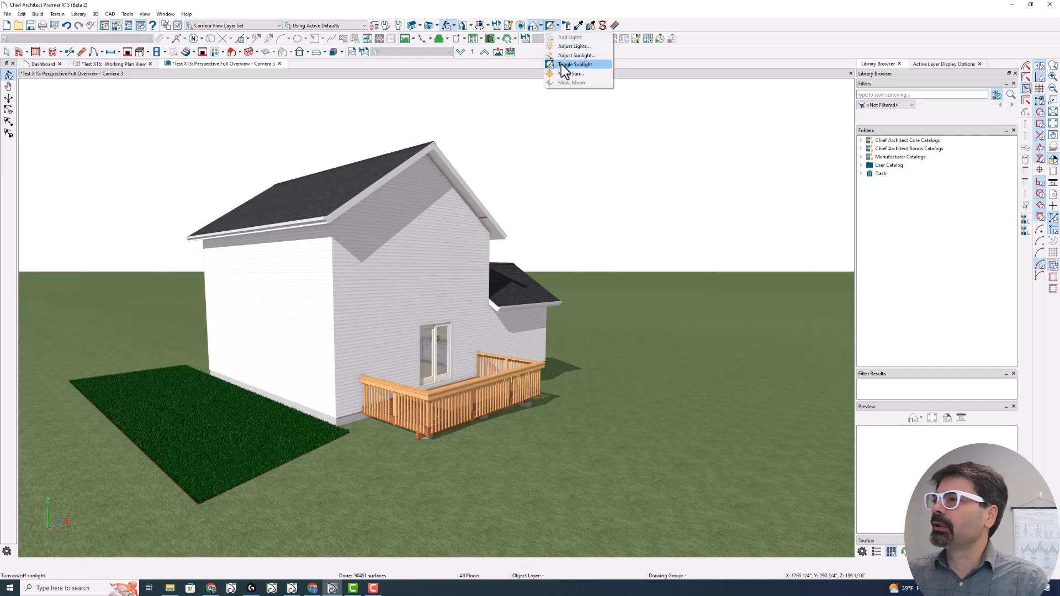
mouse_move(573, 47)
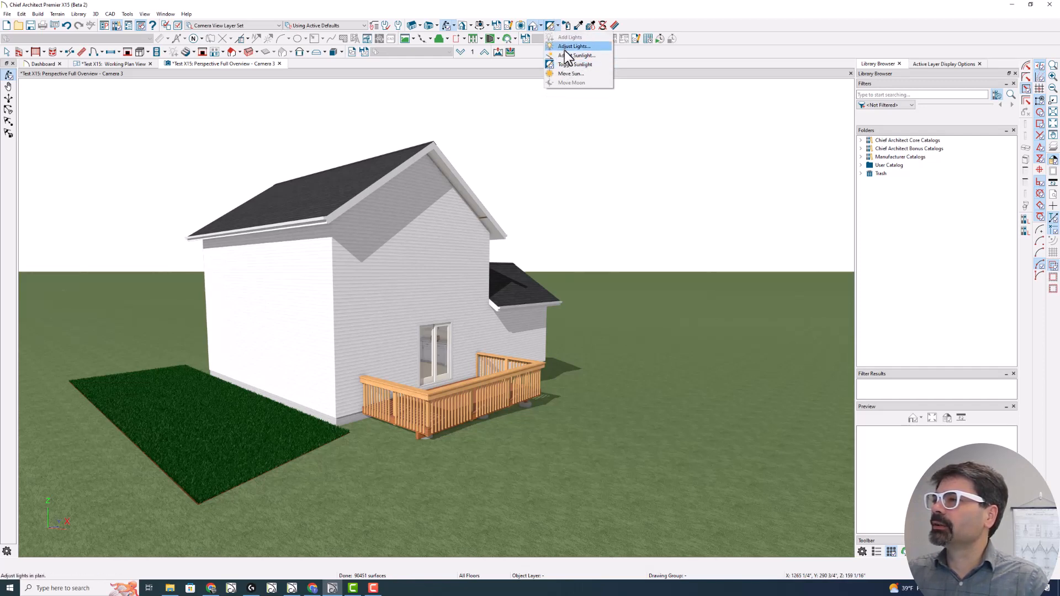
mouse_move(557, 35)
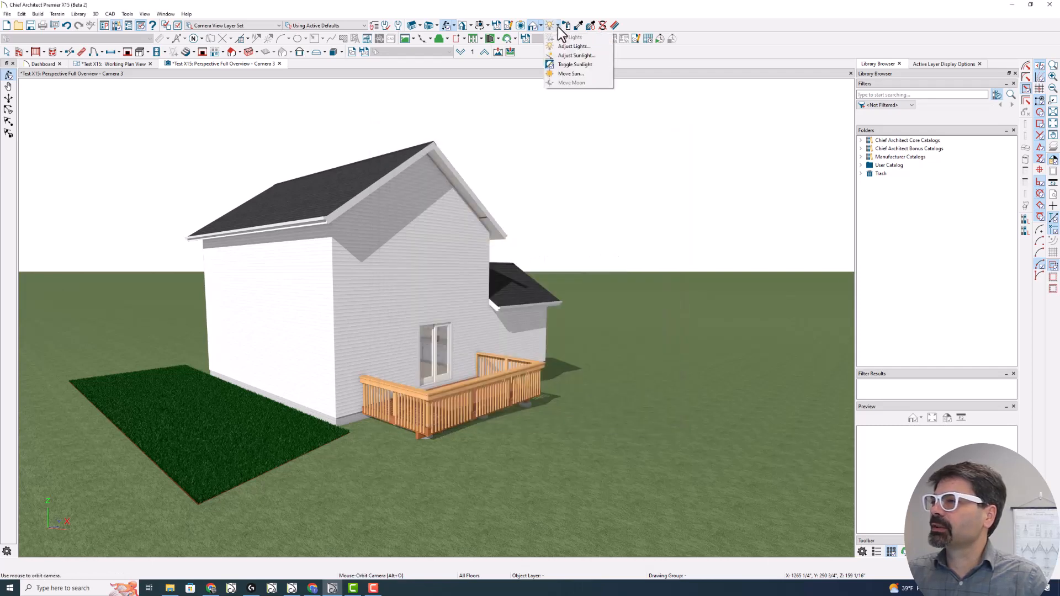
left_click(575, 56)
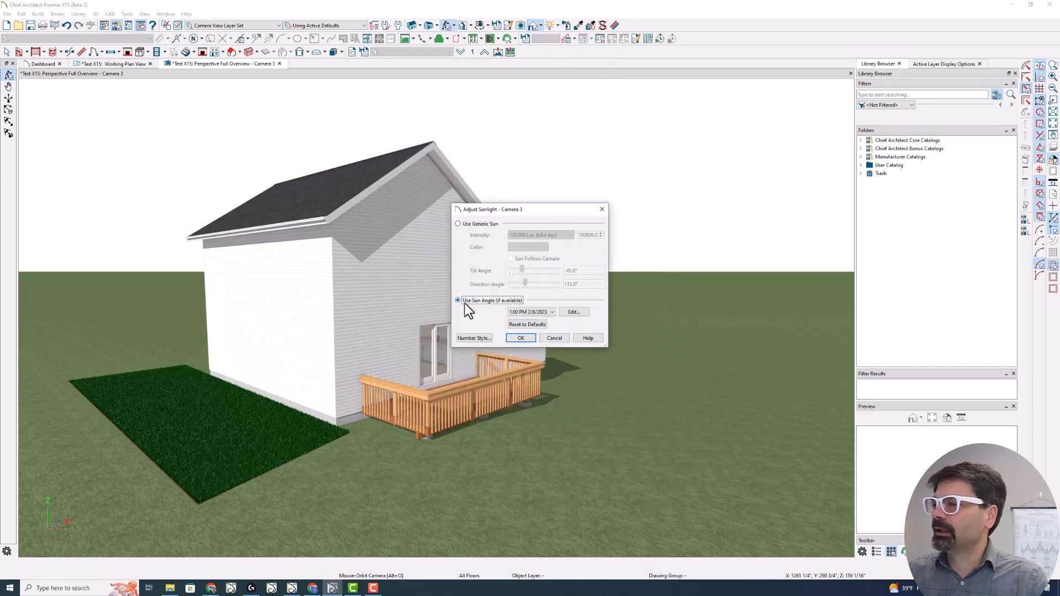
mouse_move(486, 311)
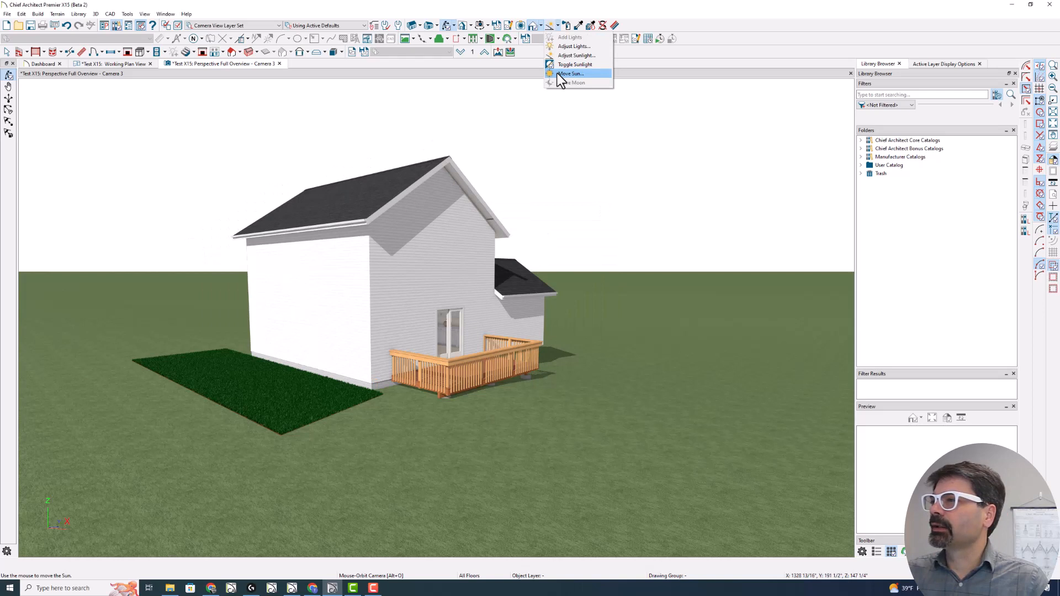
- Start the Move Sun tool from the 3D menu, raising the Generic Sun prompt
left_click(570, 73)
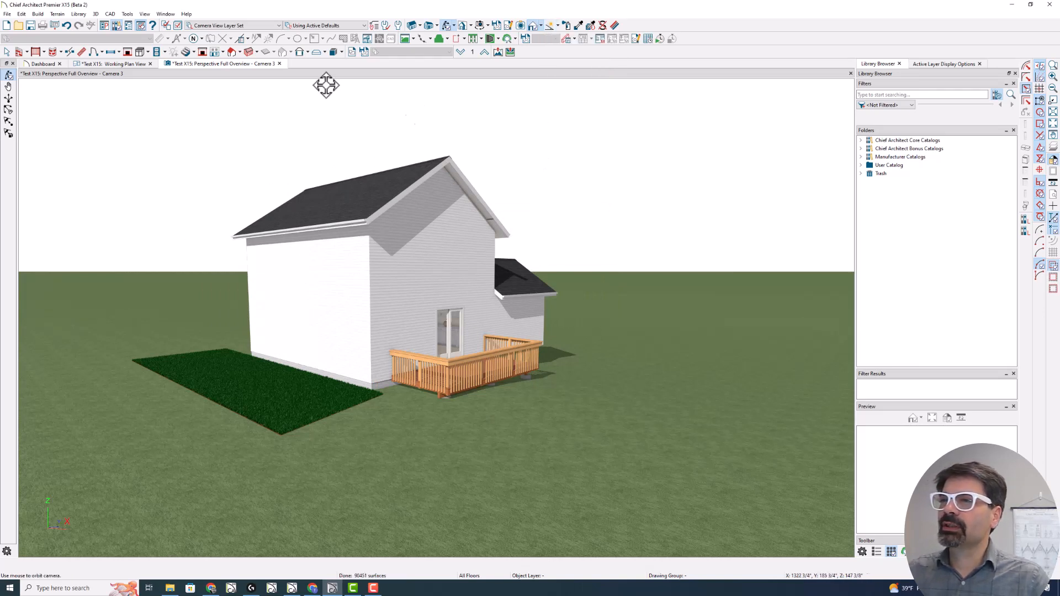
left_click(95, 13)
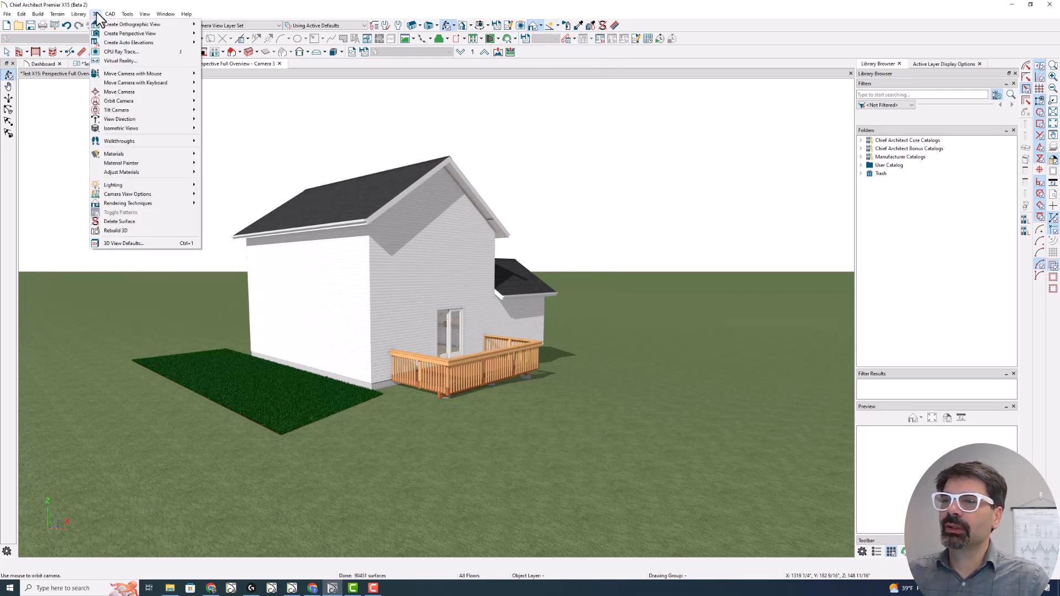
mouse_move(112, 185)
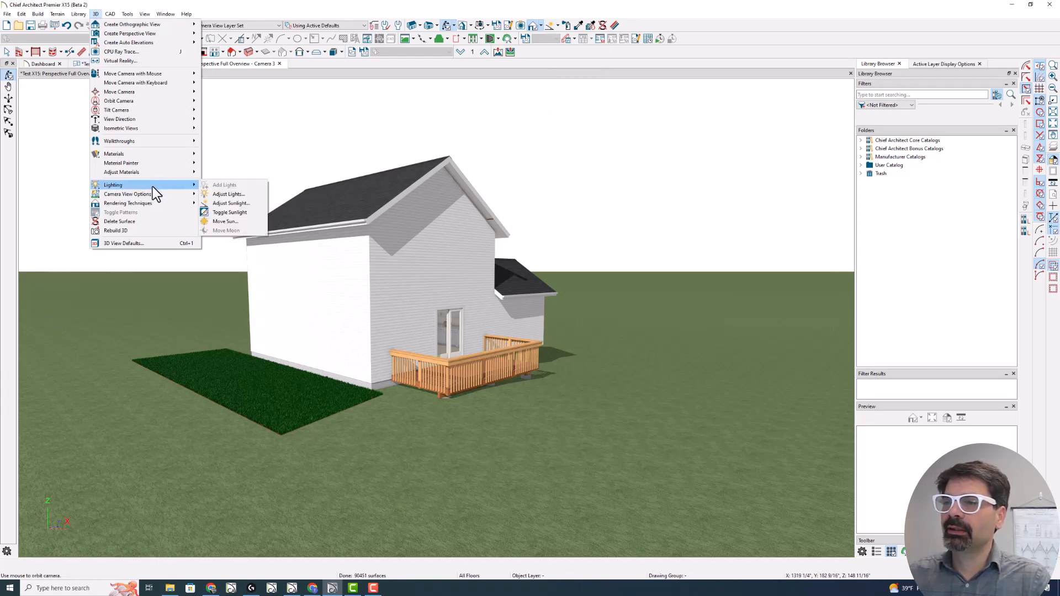
mouse_move(226, 222)
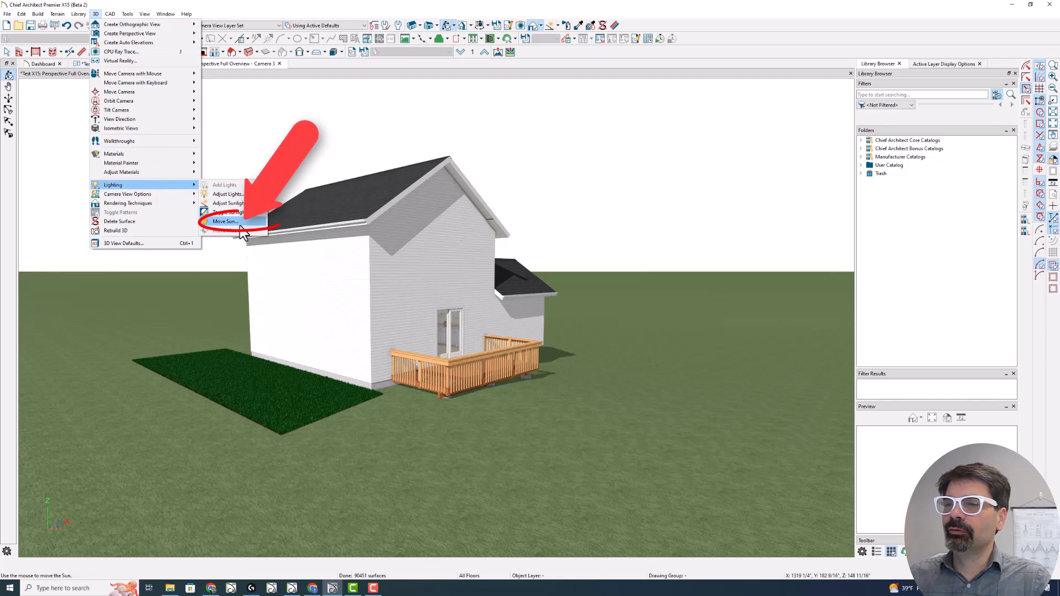
left_click(226, 221)
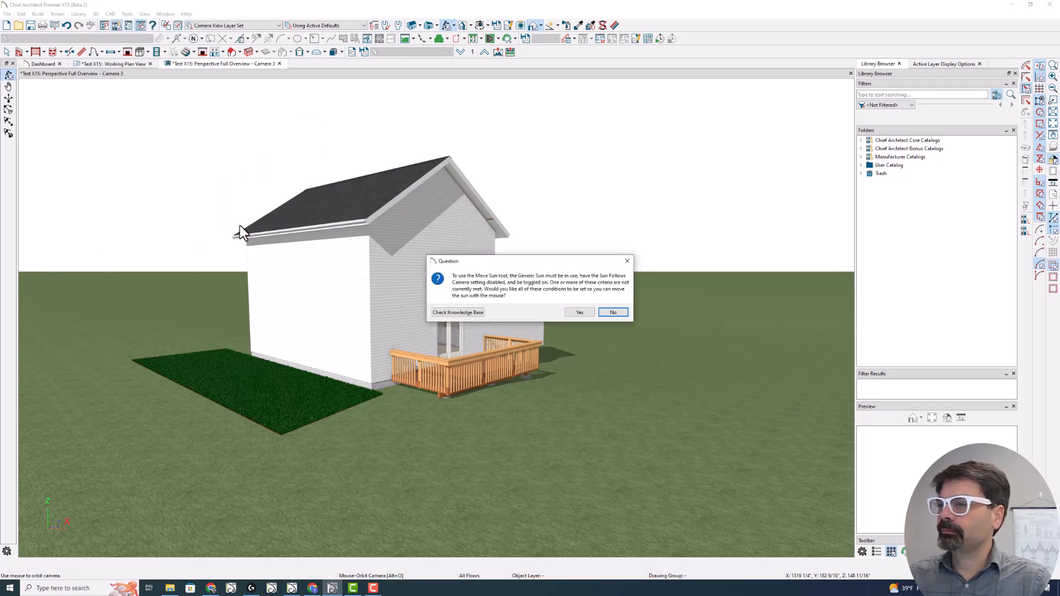
mouse_move(500, 302)
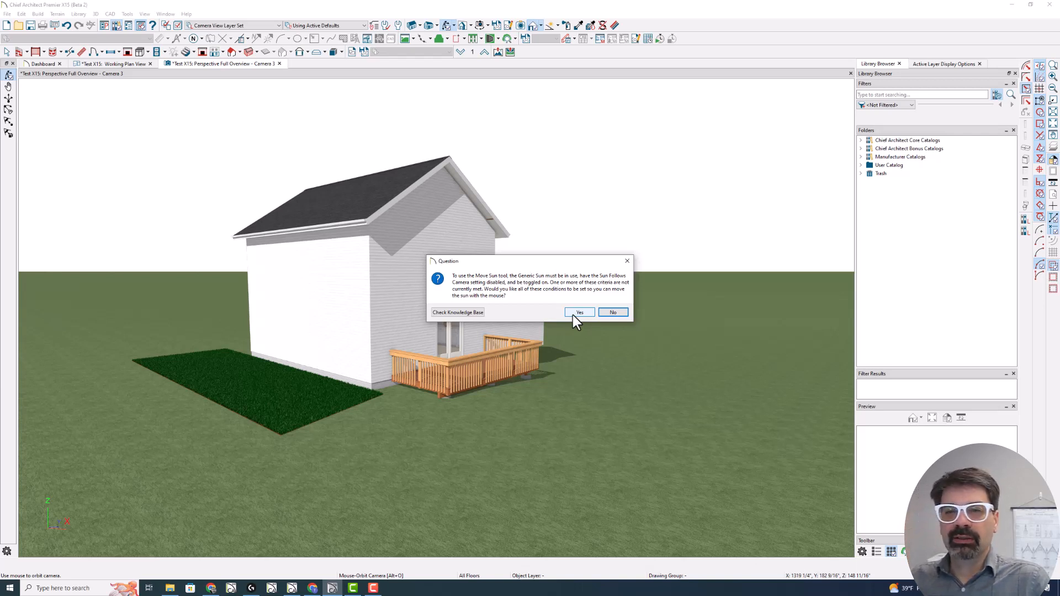
mouse_move(500, 248)
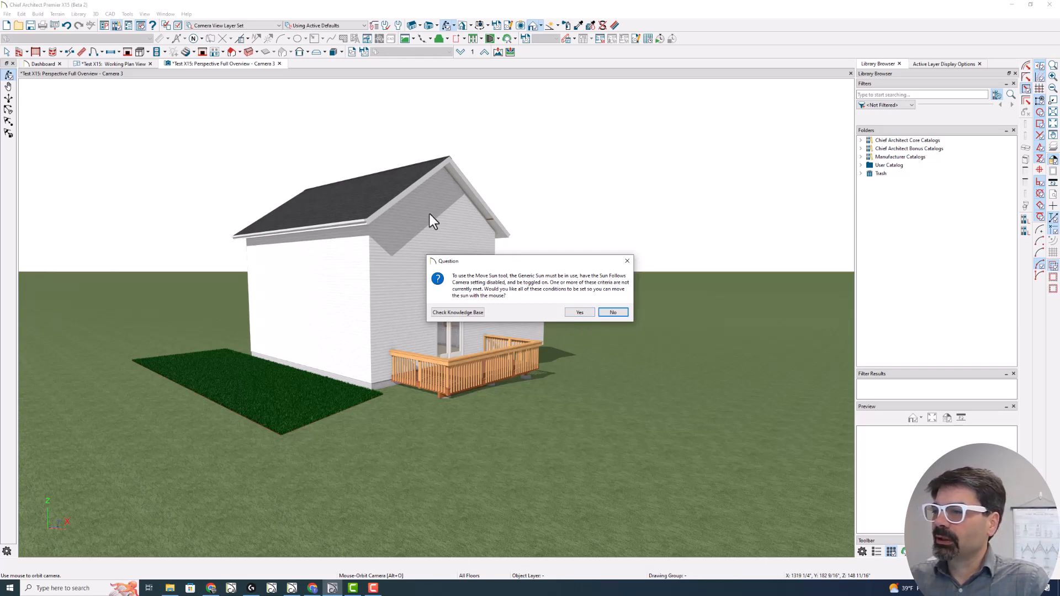
- Accept generic sun, move the sun low for a long lawn shadow, and view the house's other side
left_click(579, 311)
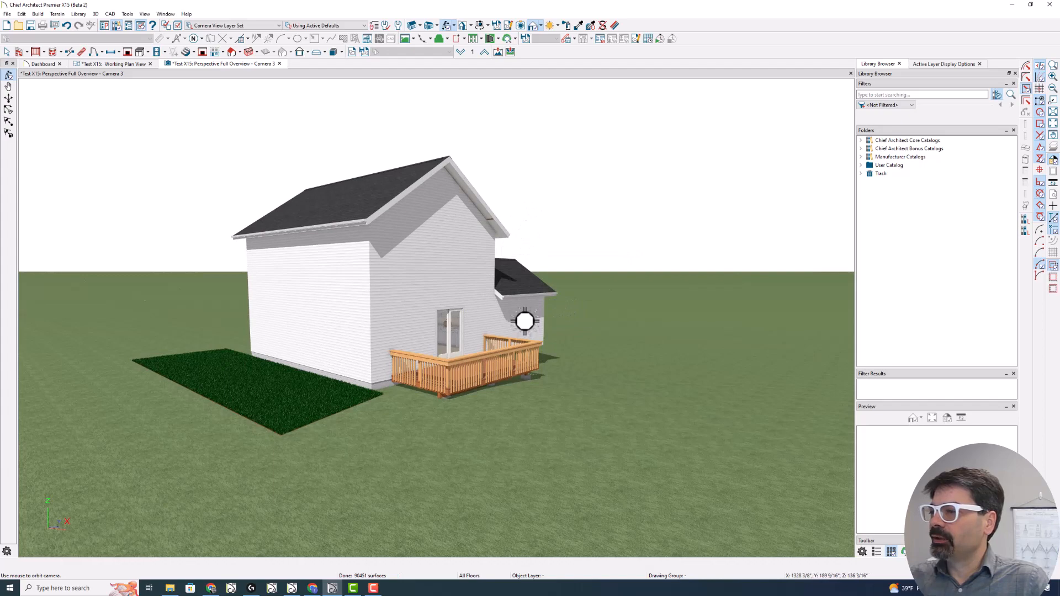
mouse_move(553, 238)
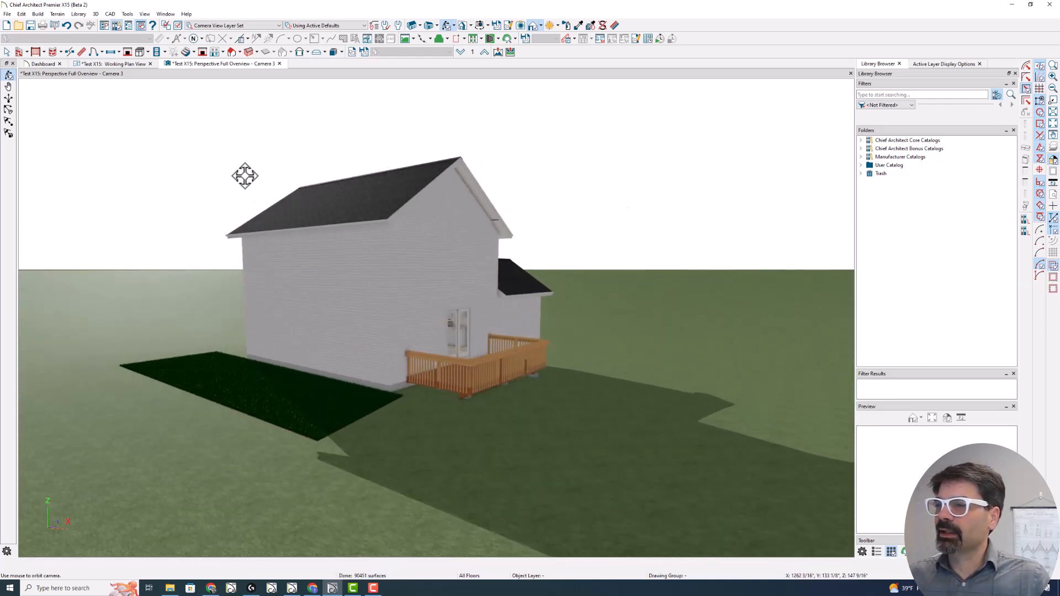
left_click_drag(246, 176, 383, 149)
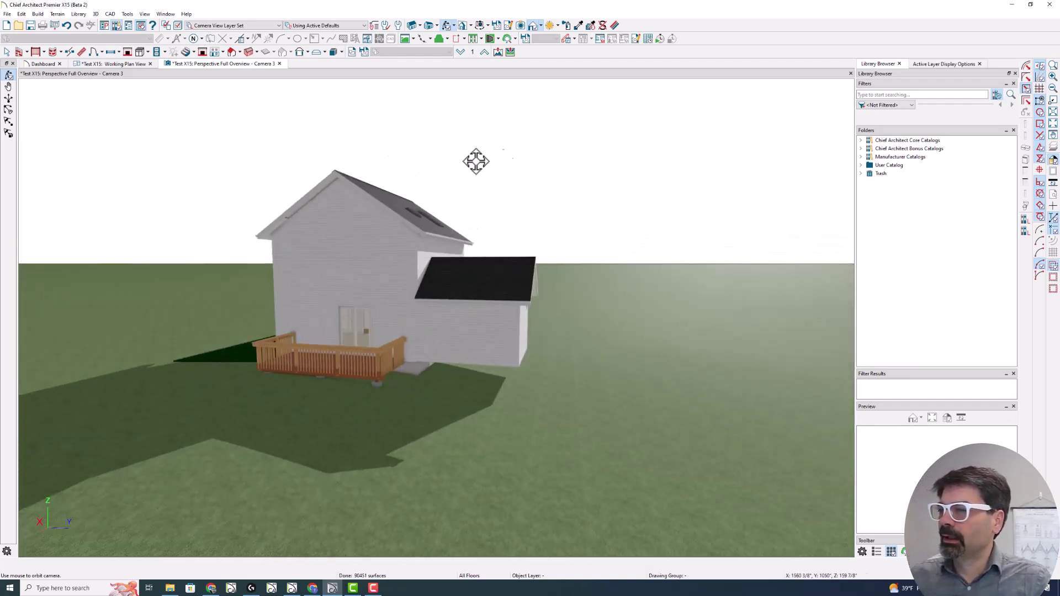
- Inspect the generic sun's intensity, tilt and direction in Adjust Sunlight, then show the sun in the sky
left_click(550, 26)
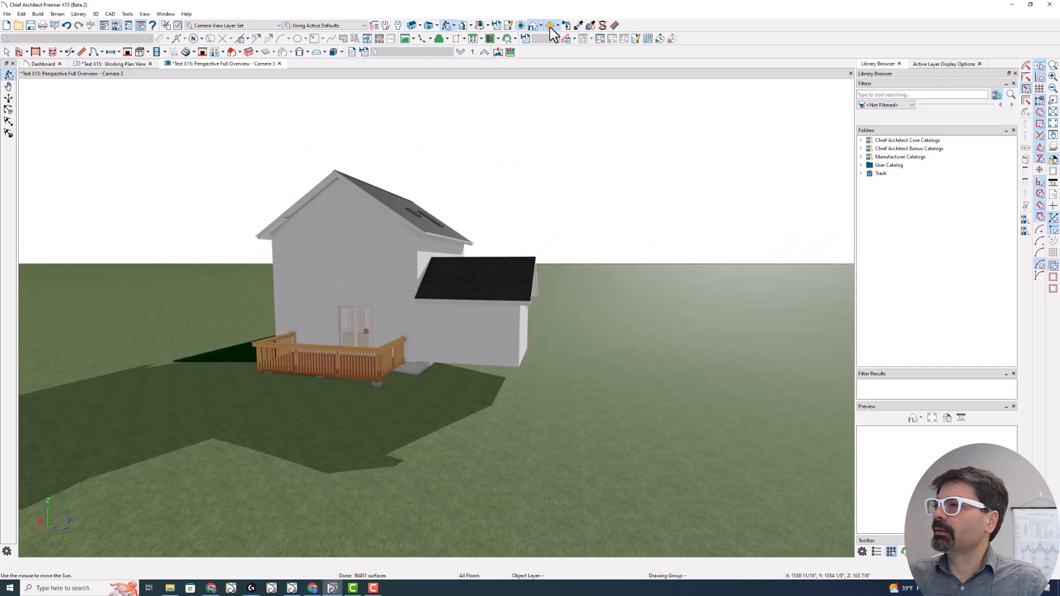
left_click(551, 25)
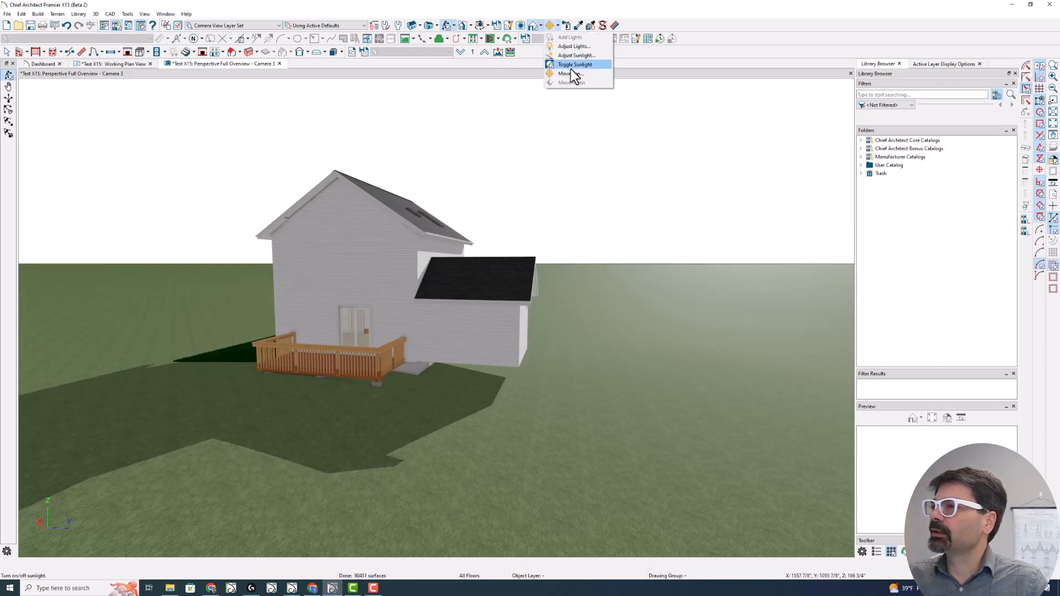
left_click(576, 55)
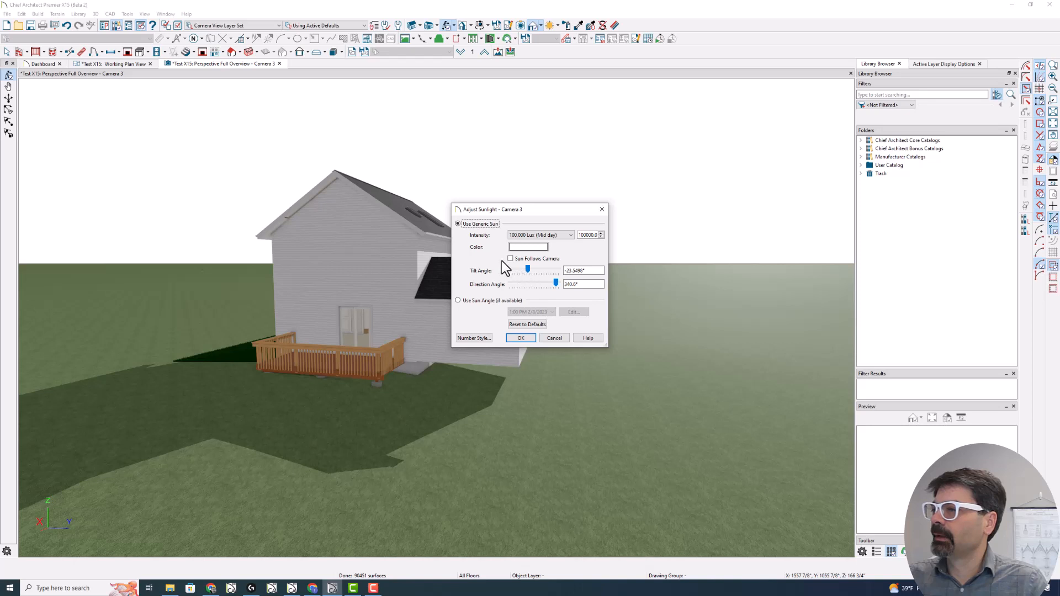
mouse_move(534, 284)
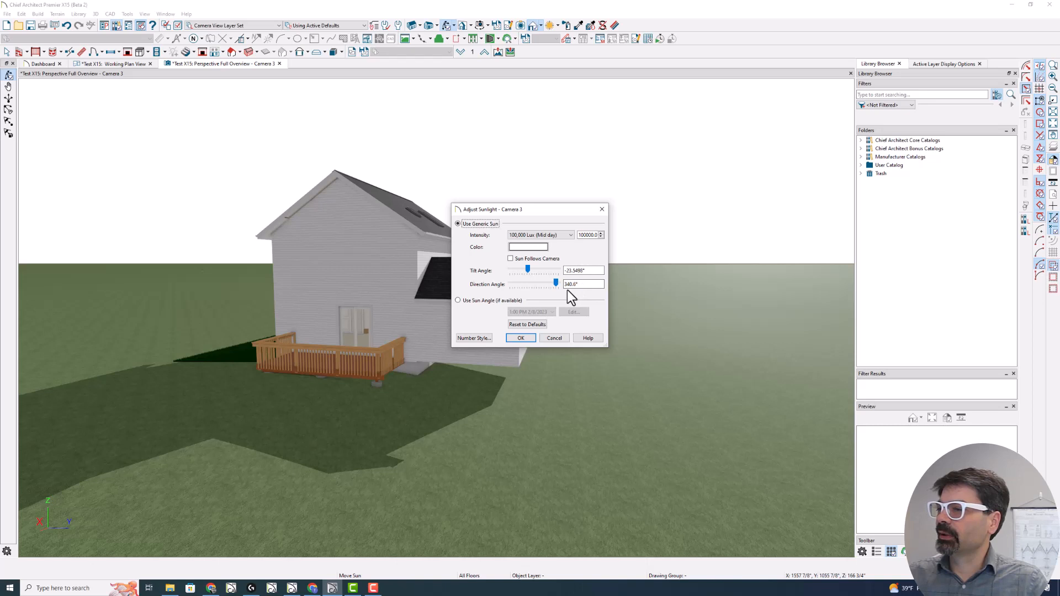
left_click(520, 338)
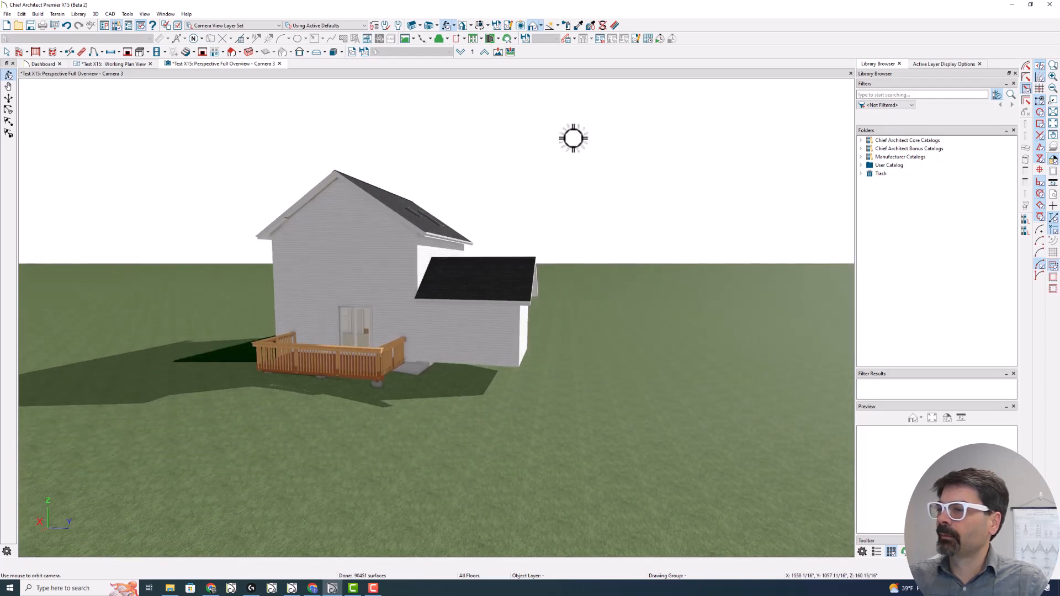
- Switch sunlight off from the view's context menu, dimming the scene, and start Move Moon
right_click(573, 138)
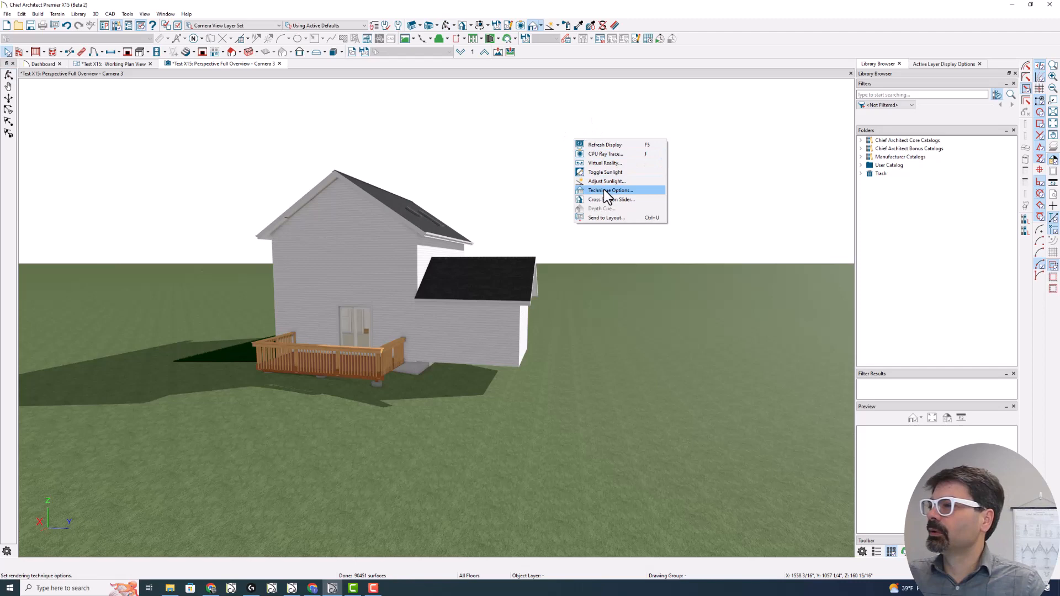
mouse_move(606, 181)
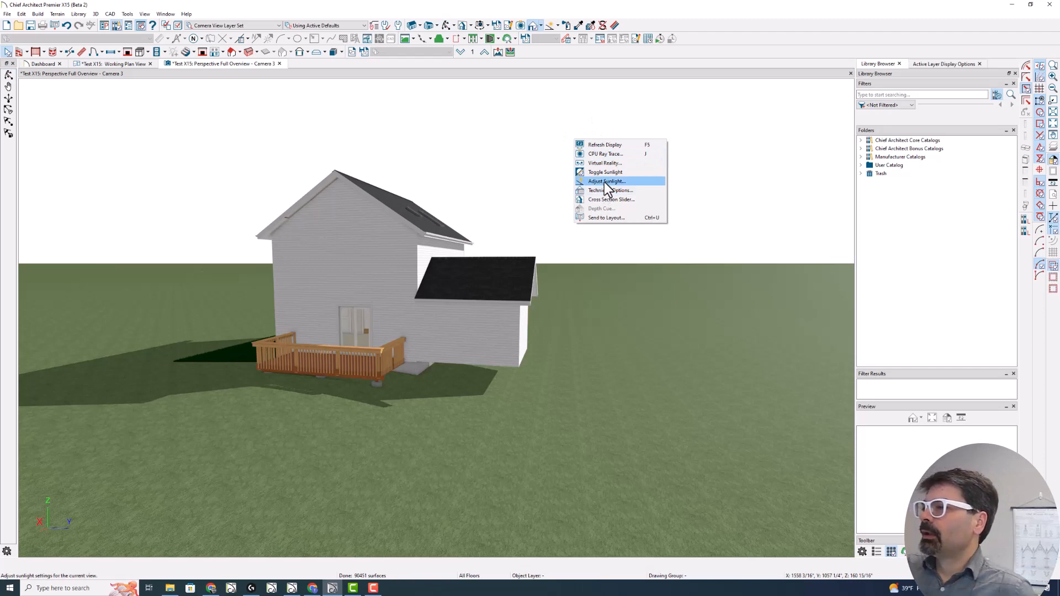
mouse_move(606, 173)
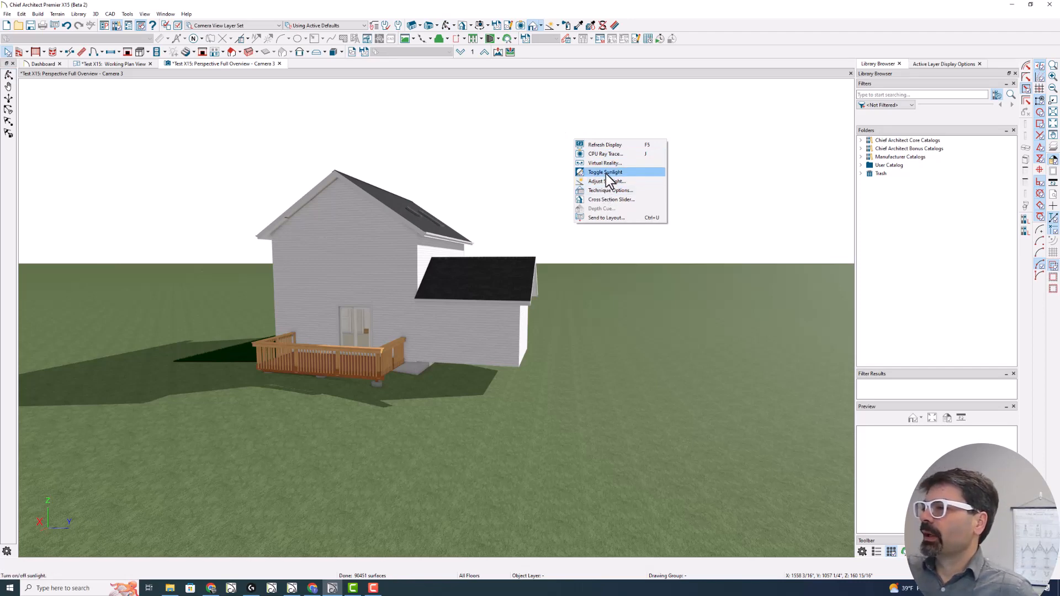
left_click(604, 172)
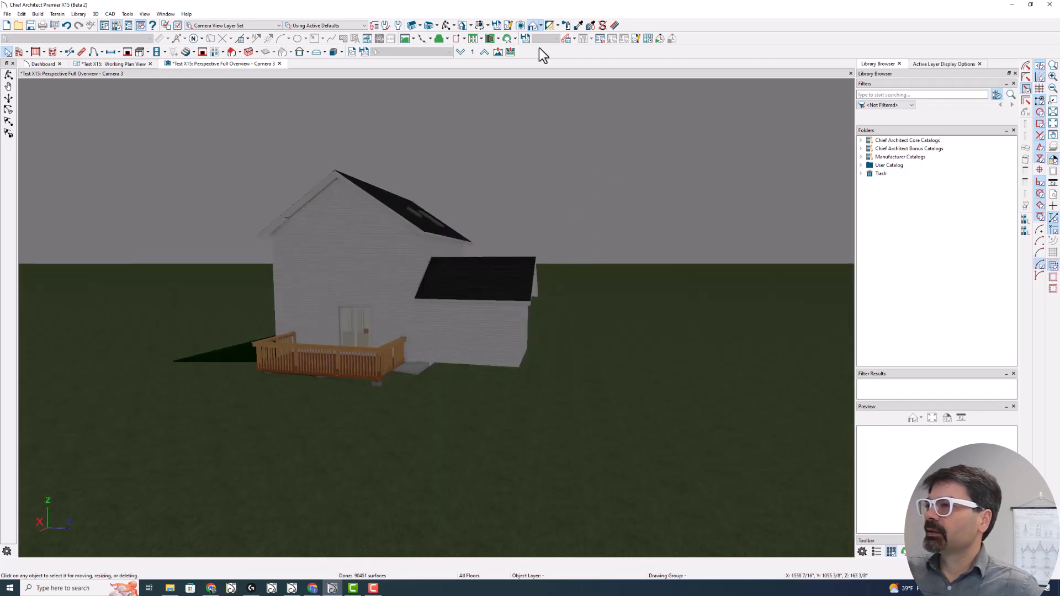
left_click(567, 38)
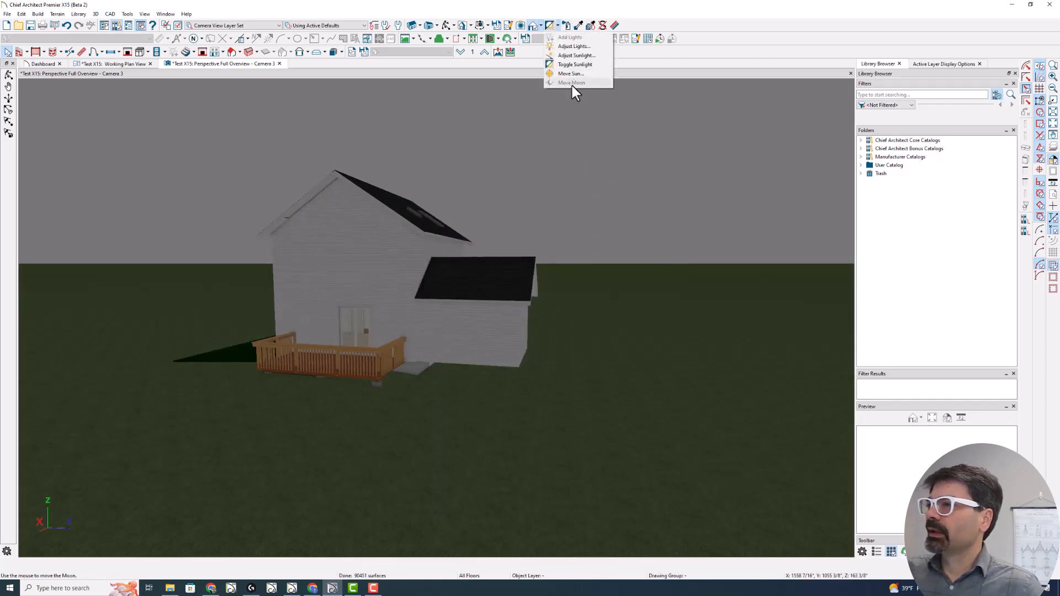
left_click(570, 73)
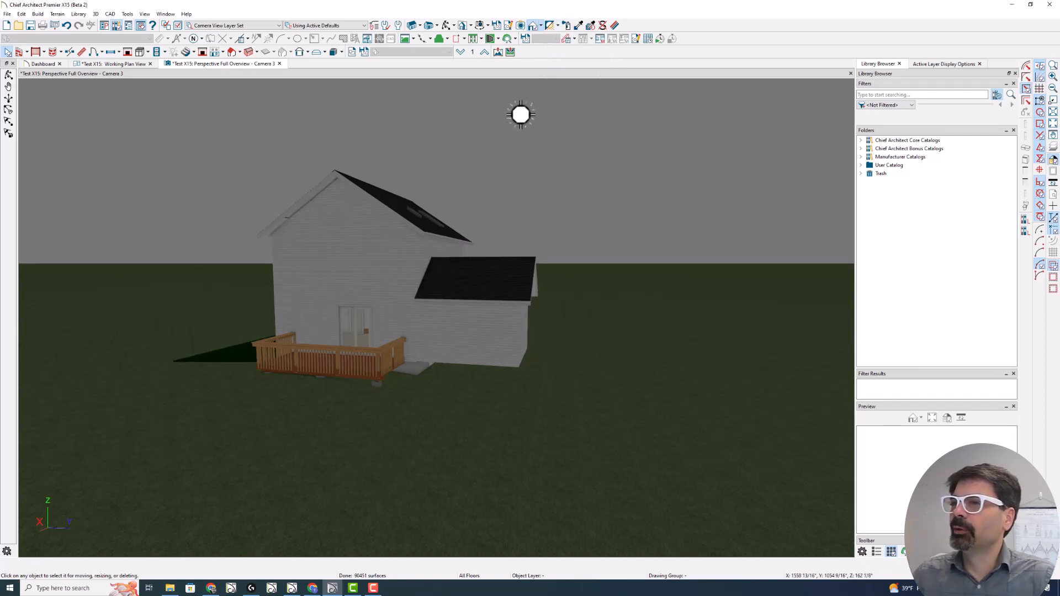
mouse_move(565, 109)
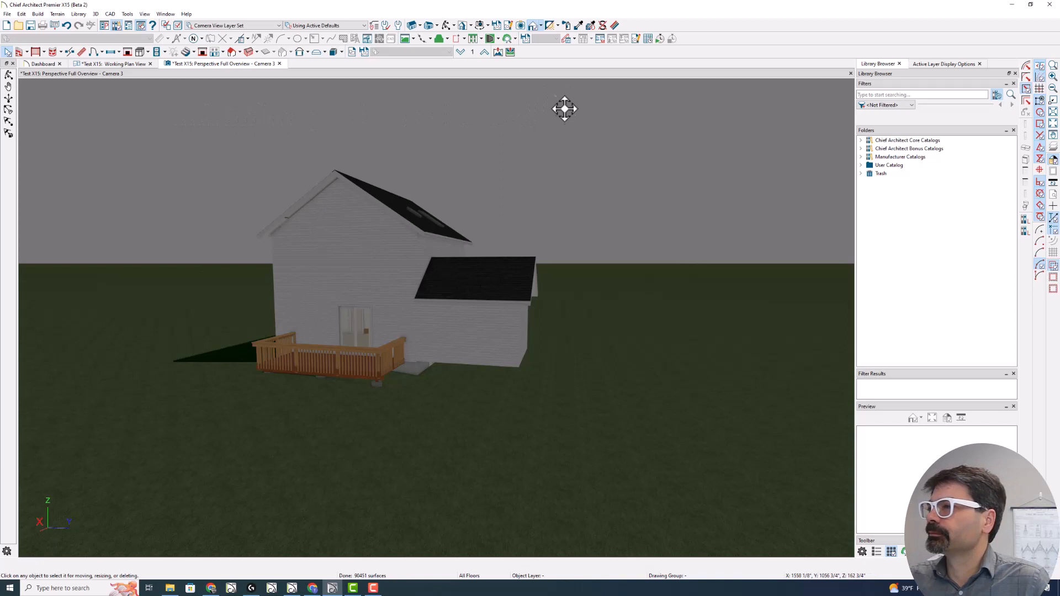
mouse_move(555, 32)
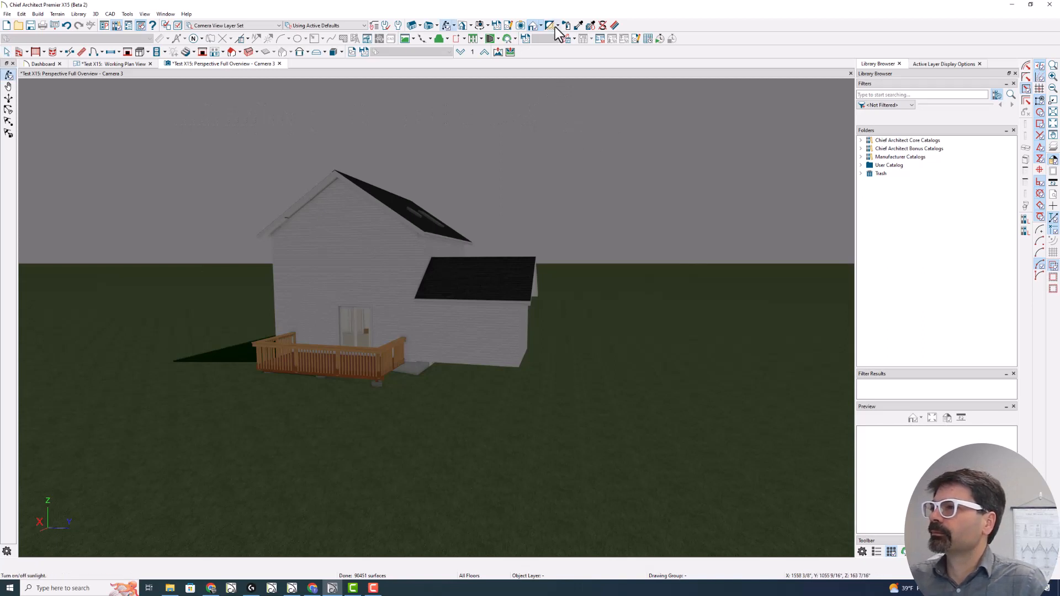
left_click(555, 26)
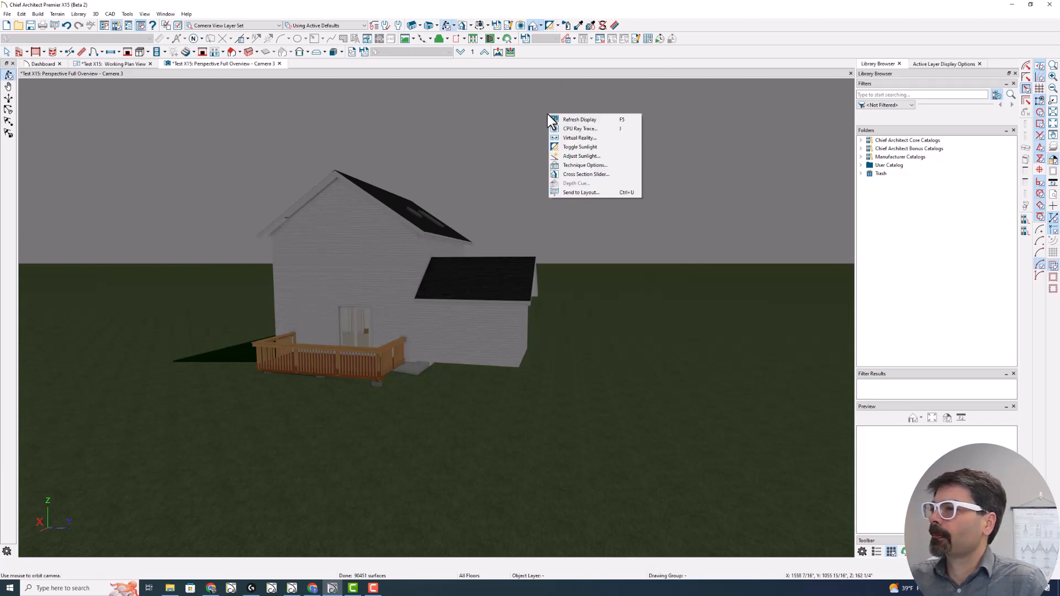
mouse_move(534, 100)
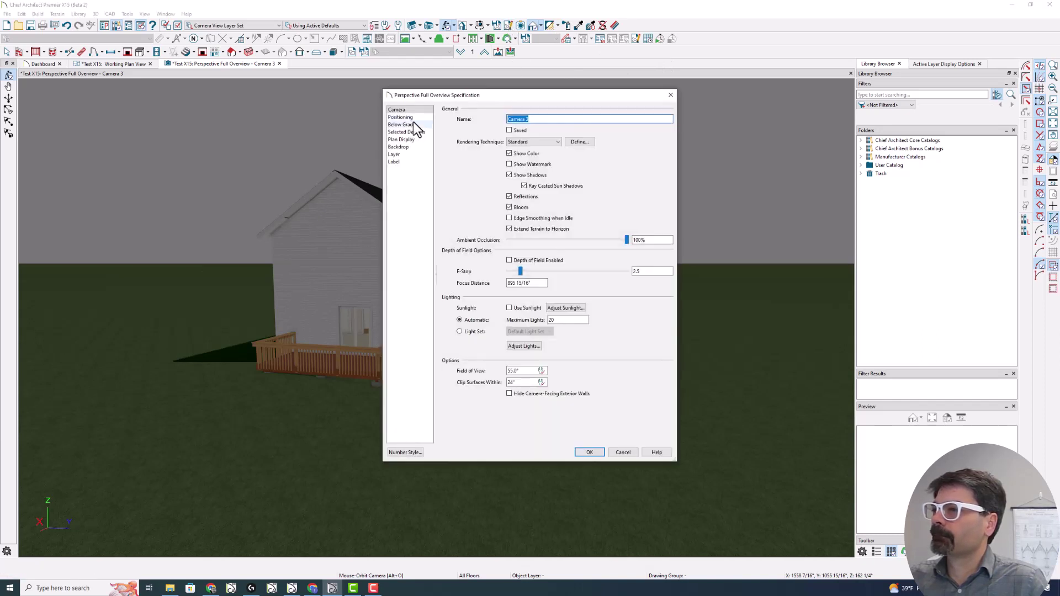
left_click(399, 147)
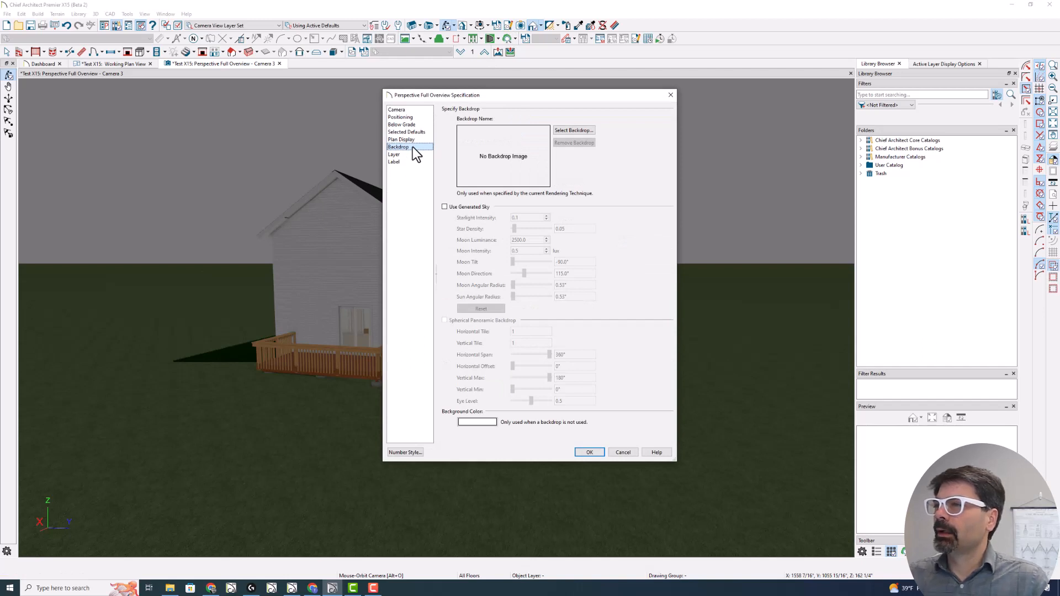
left_click(589, 451)
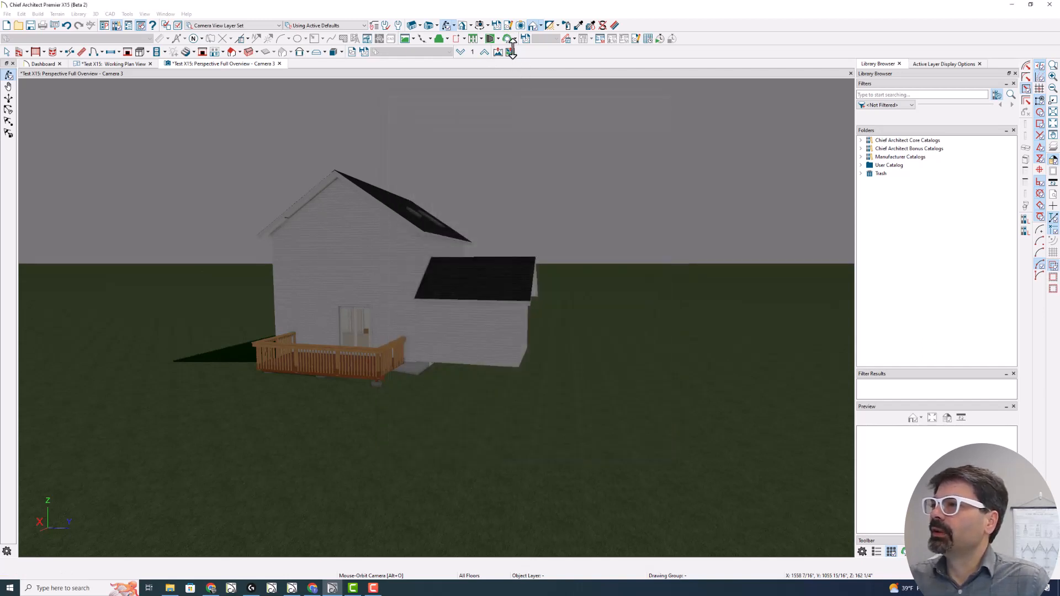
mouse_move(511, 31)
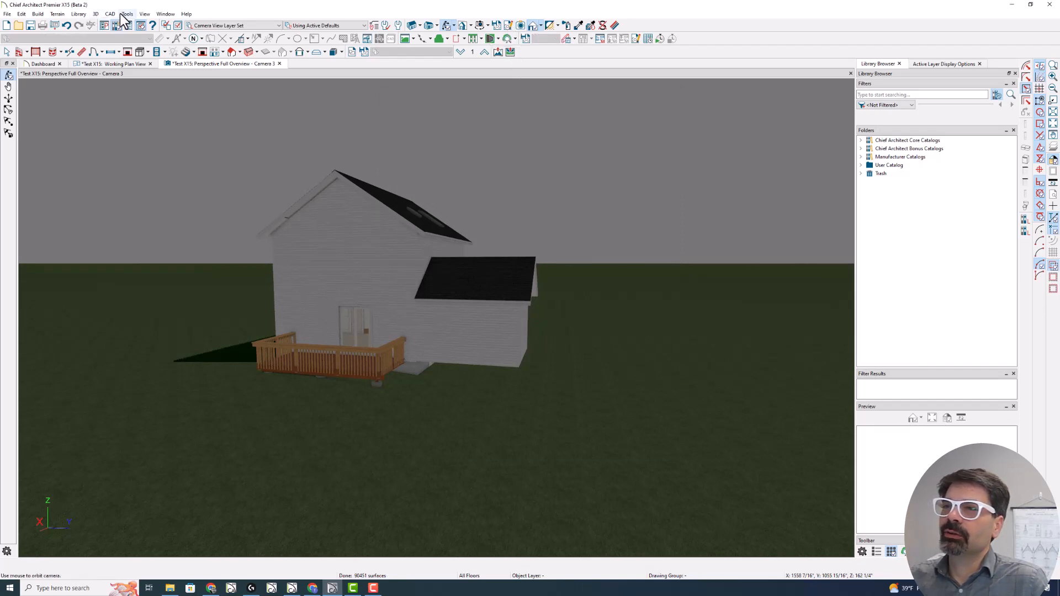
- Enable Use Generated Sky in the active camera's Backdrop settings, giving a black starry night sky
left_click(126, 13)
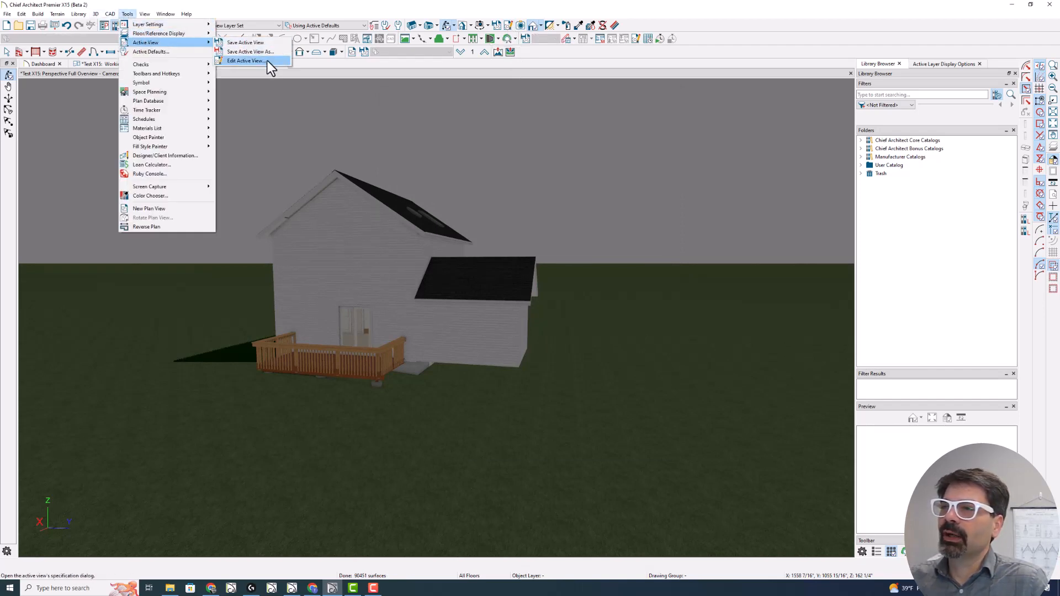
left_click(246, 61)
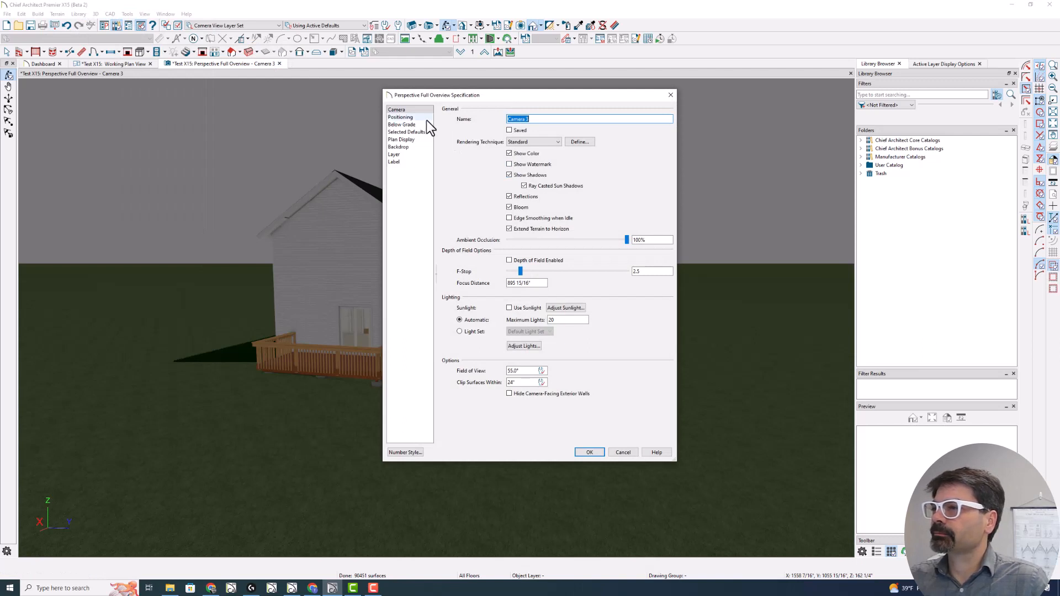
left_click(399, 147)
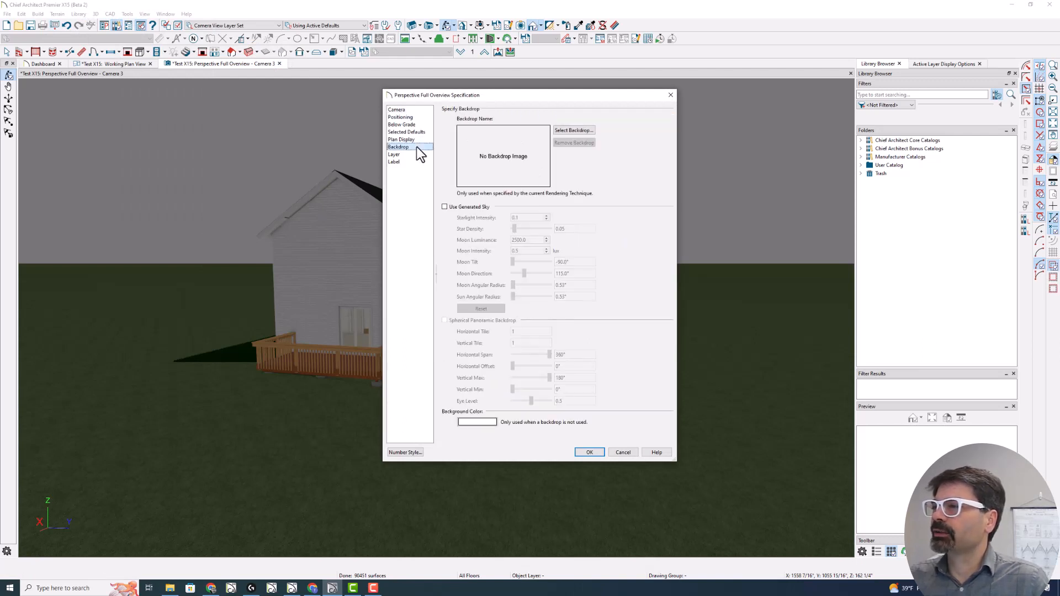
left_click(445, 207)
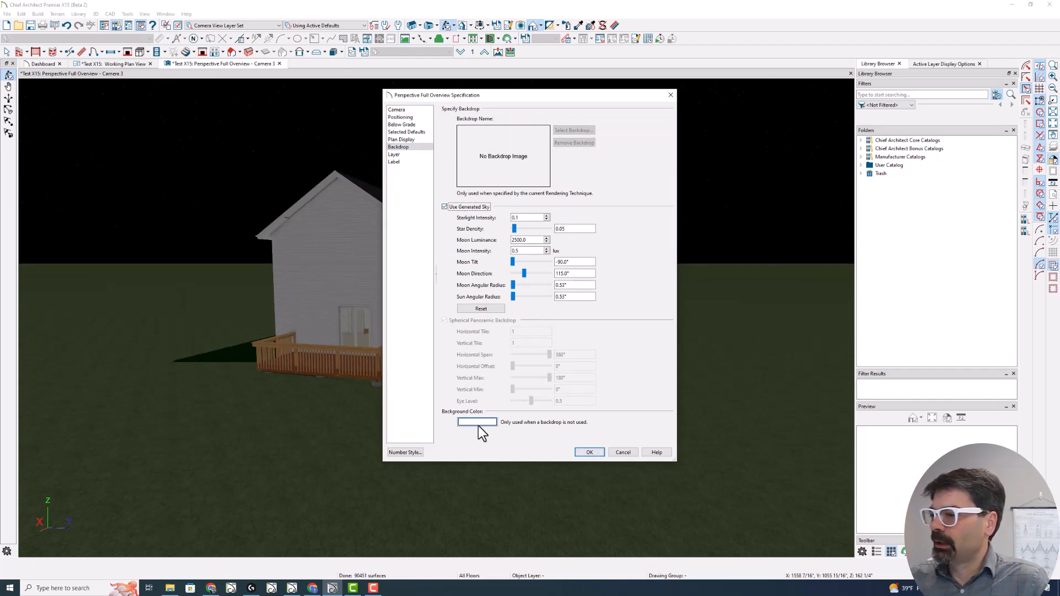
mouse_move(483, 427)
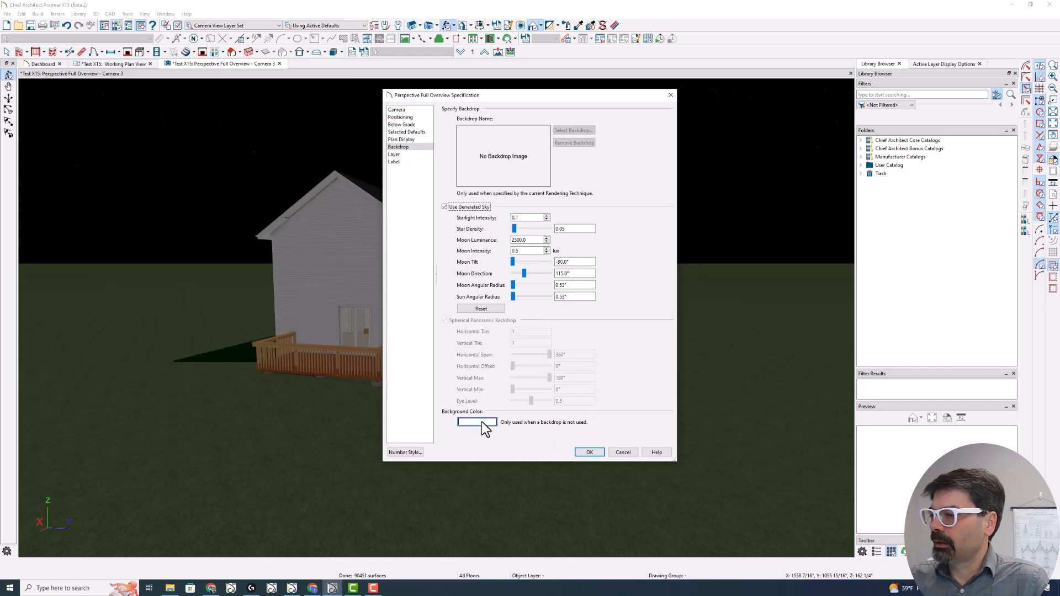
left_click(477, 421)
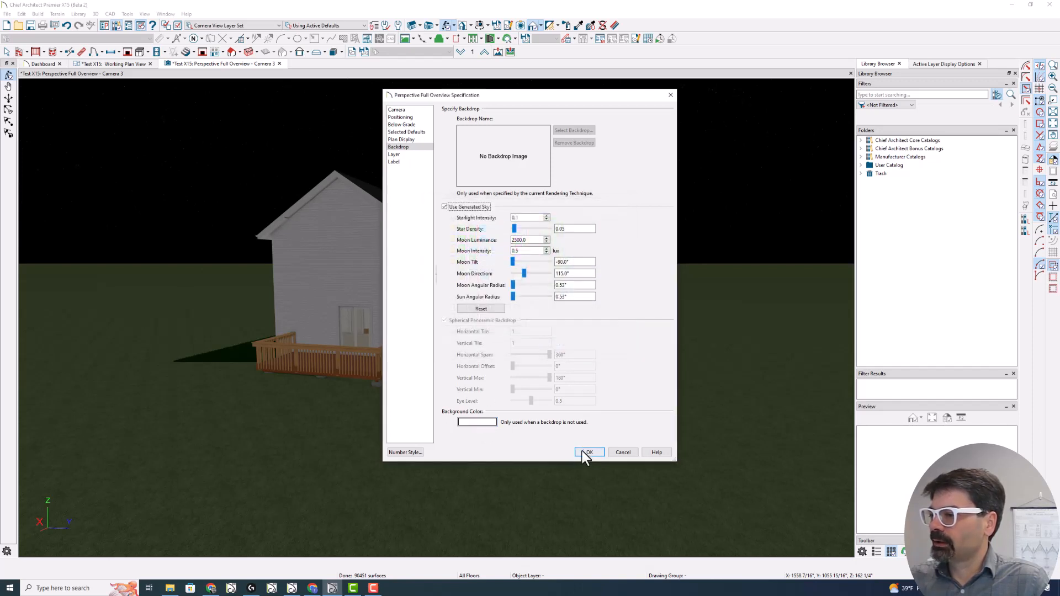
left_click(586, 453)
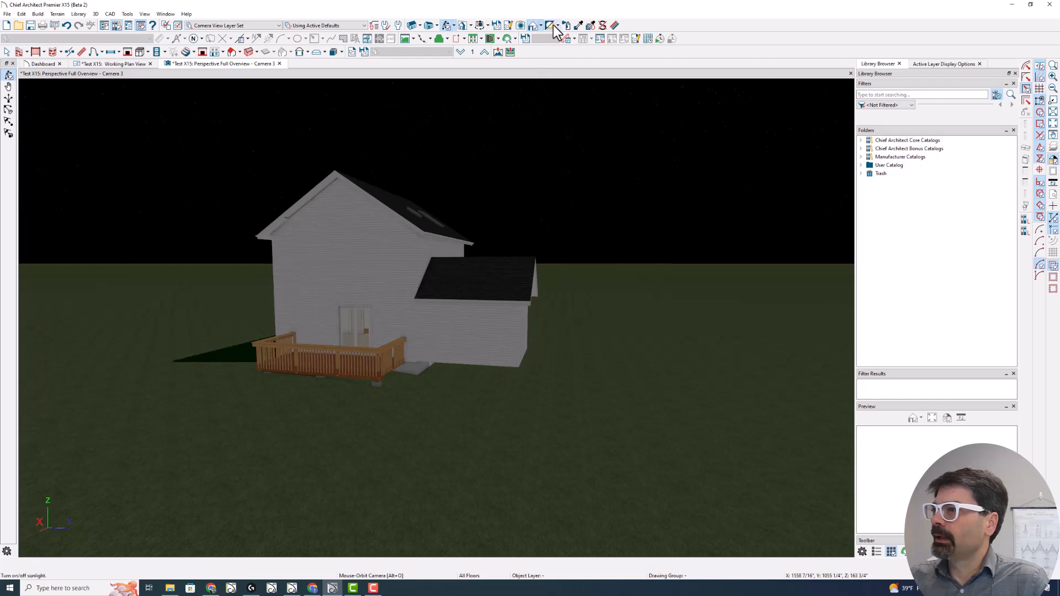
- Turn sunlight back on and place the sun low near the horizon right of the house
left_click(554, 25)
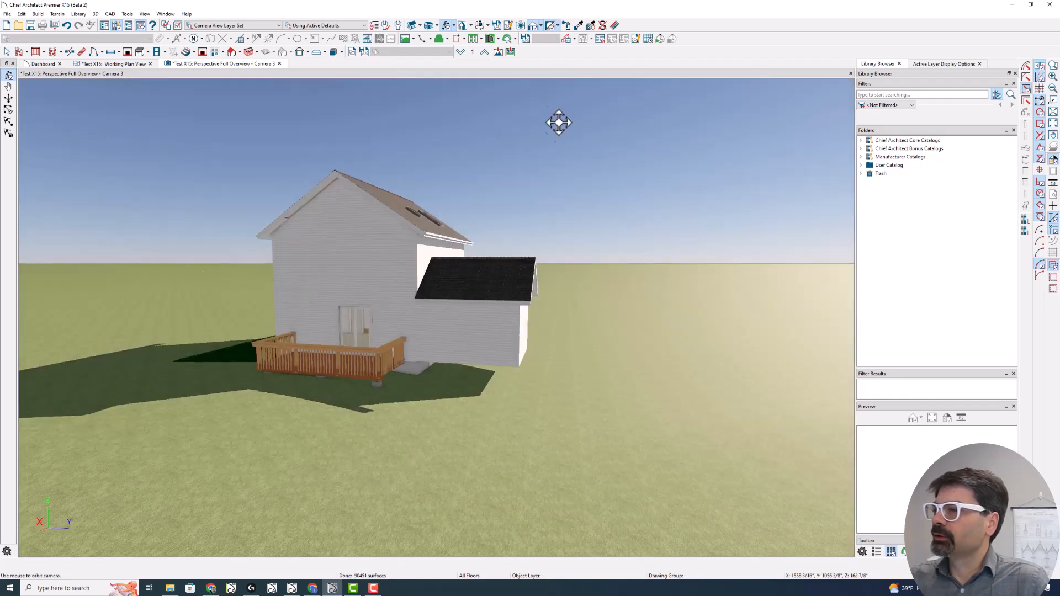
mouse_move(554, 53)
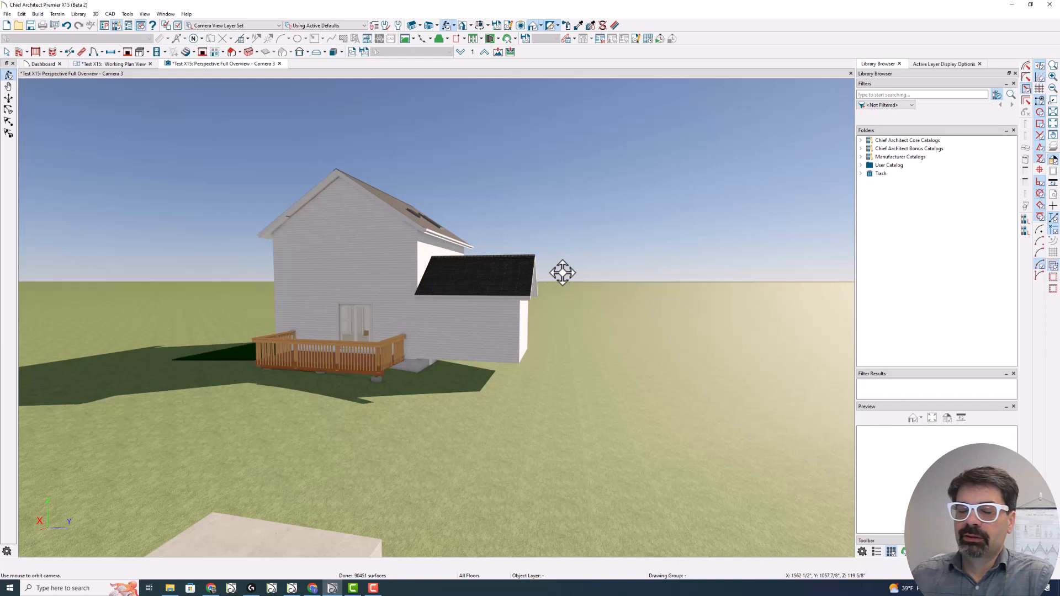
mouse_move(77, 296)
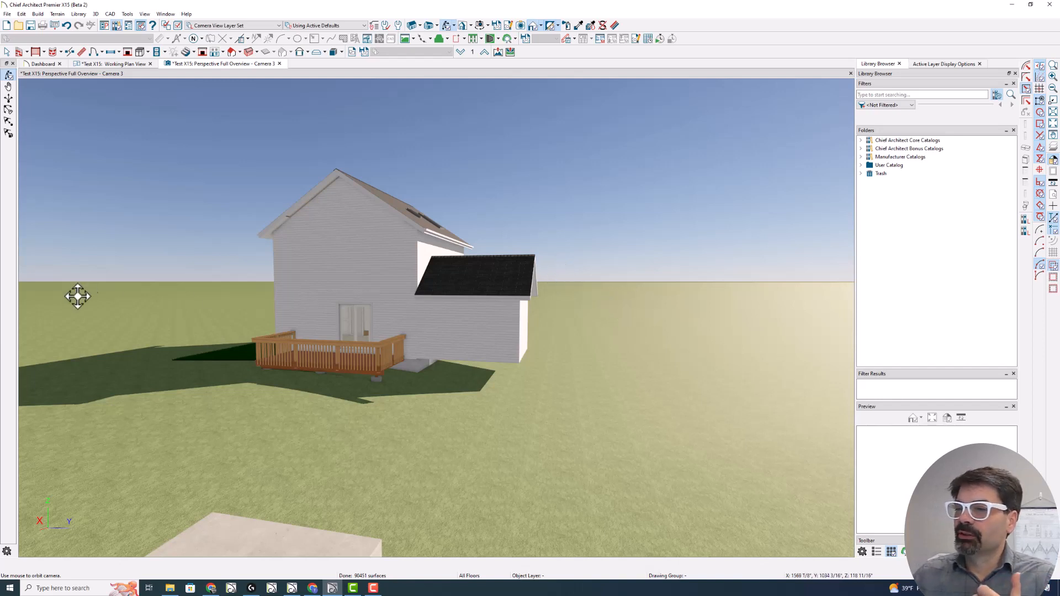
mouse_move(561, 39)
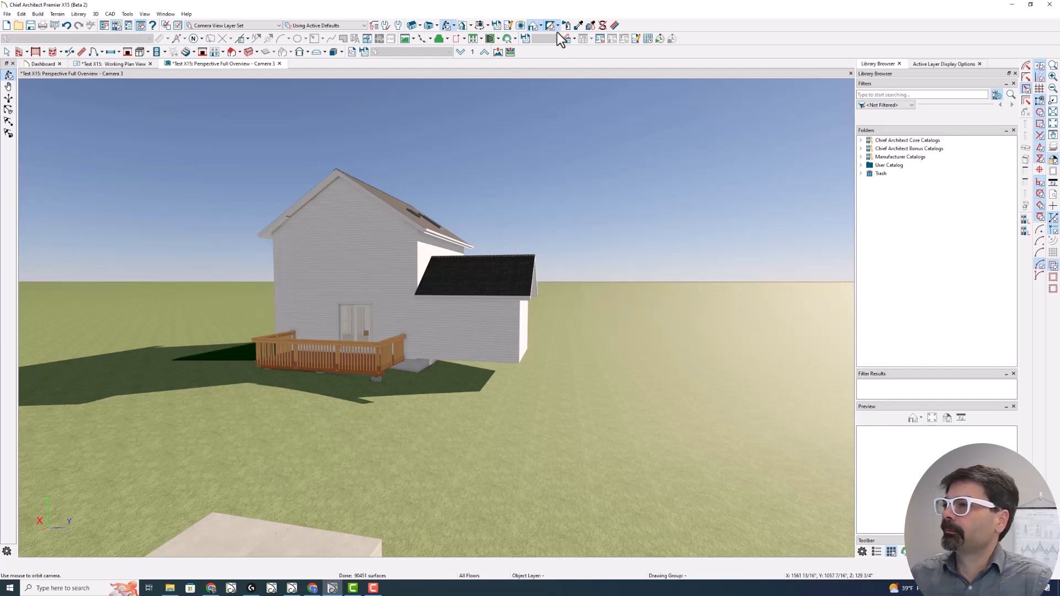
left_click(566, 39)
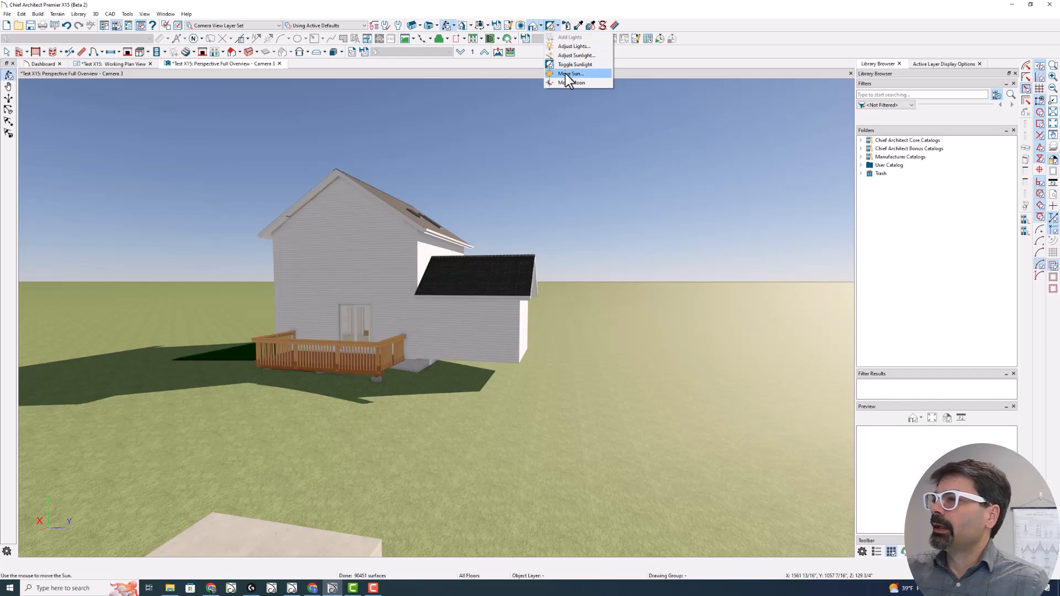
left_click(569, 73)
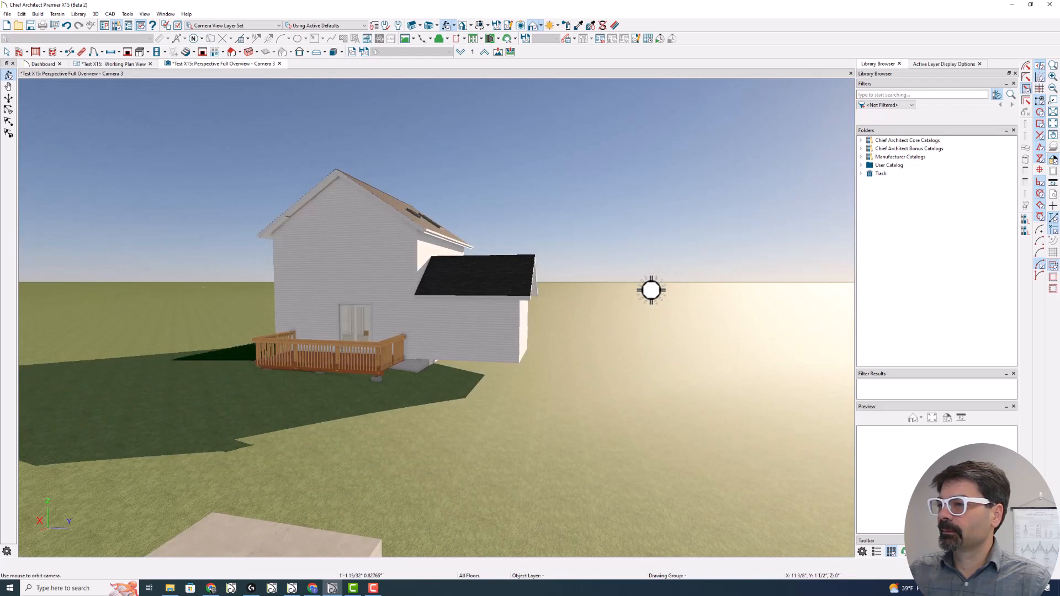
left_click(550, 25)
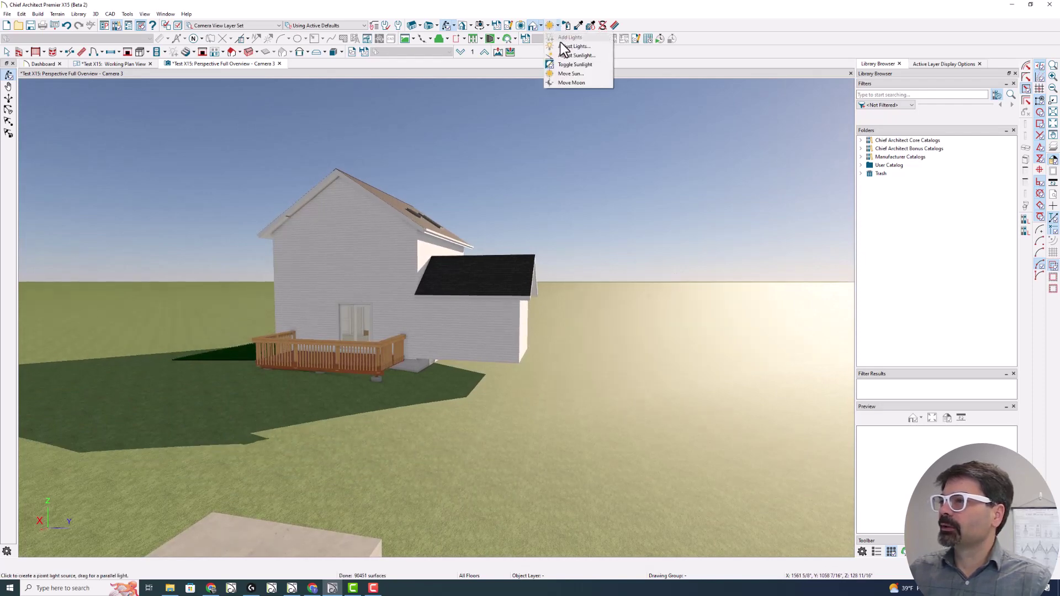
mouse_move(575, 64)
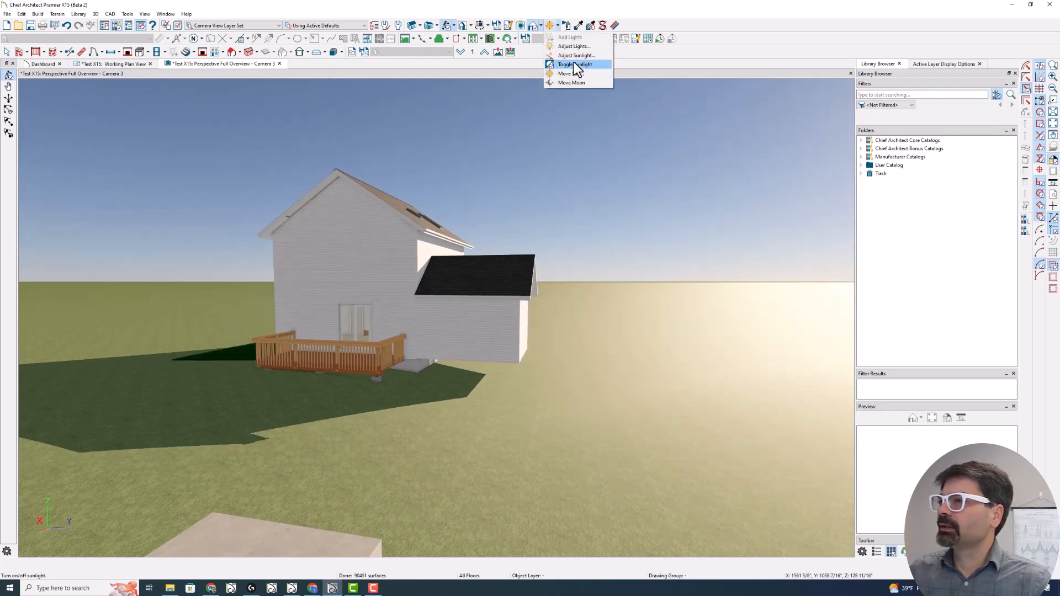
- Switch sunlight off for a night scene and start repositioning the moon
left_click(575, 64)
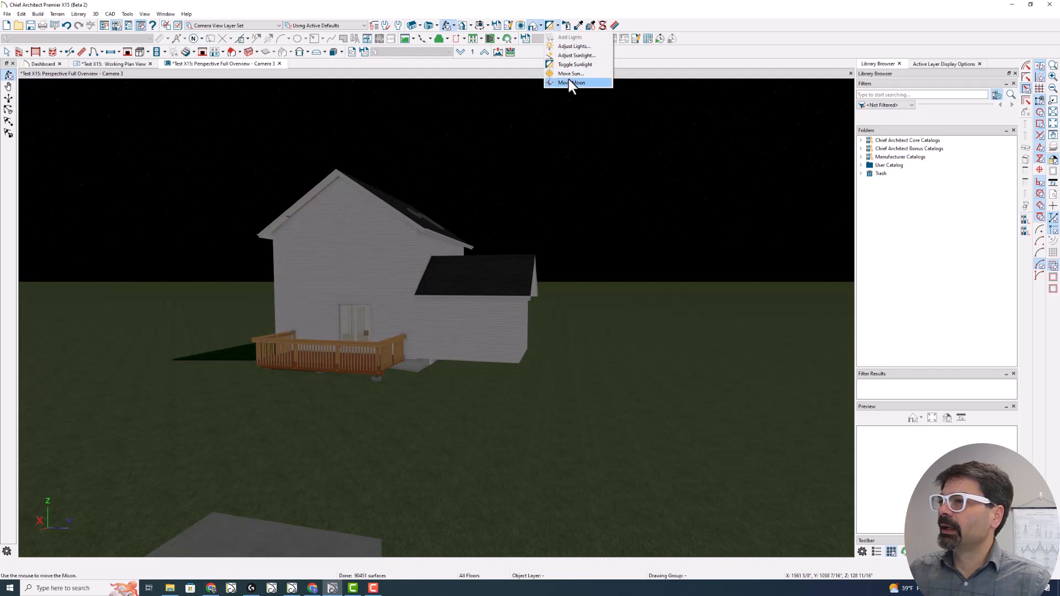
left_click(571, 83)
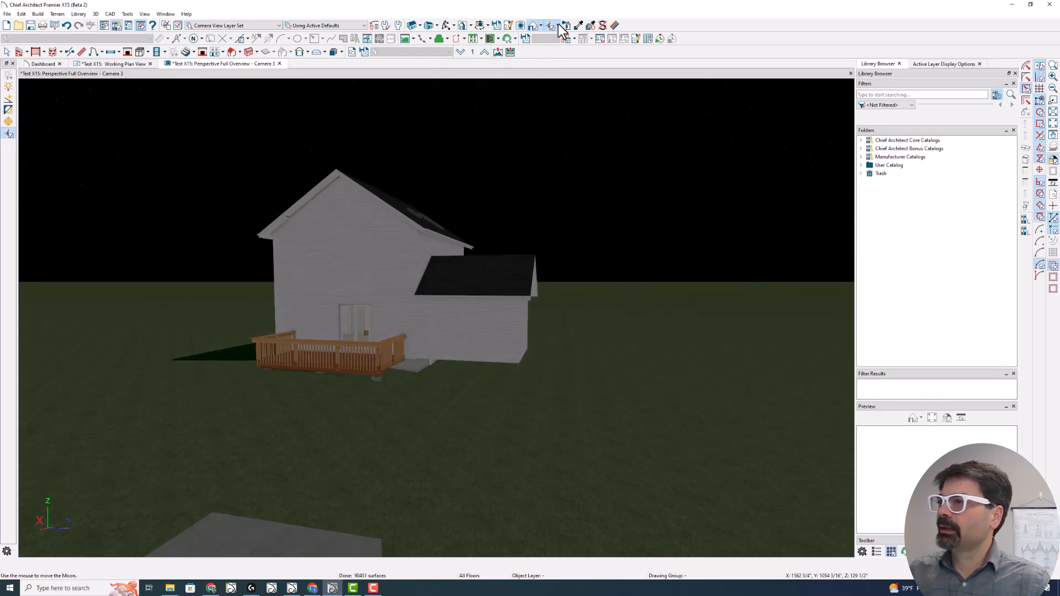
left_click(563, 25)
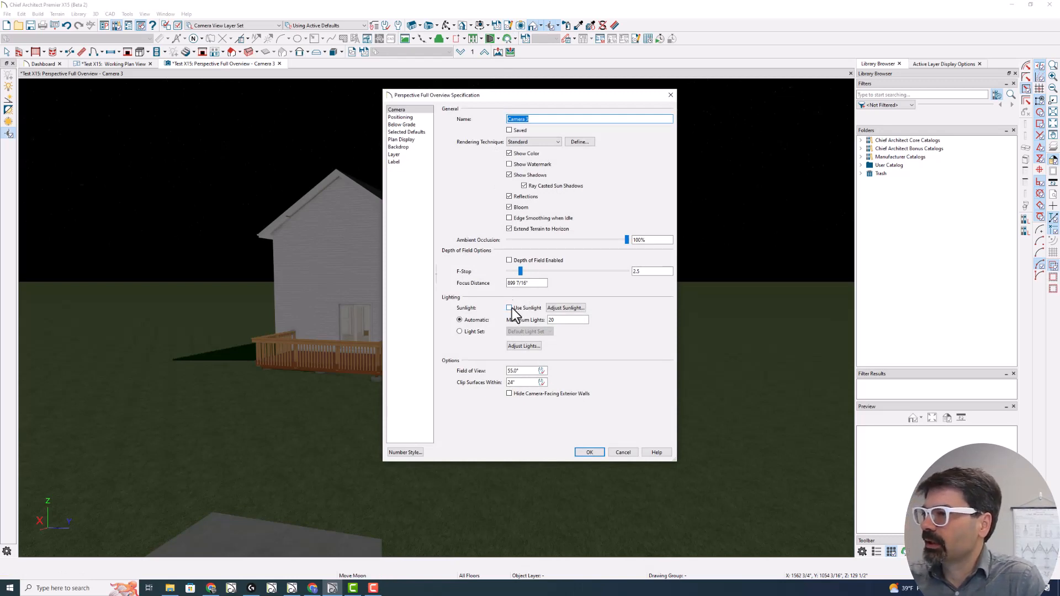
- Raise the Starlight Intensity in the Backdrop panel for brighter stars
left_click(399, 147)
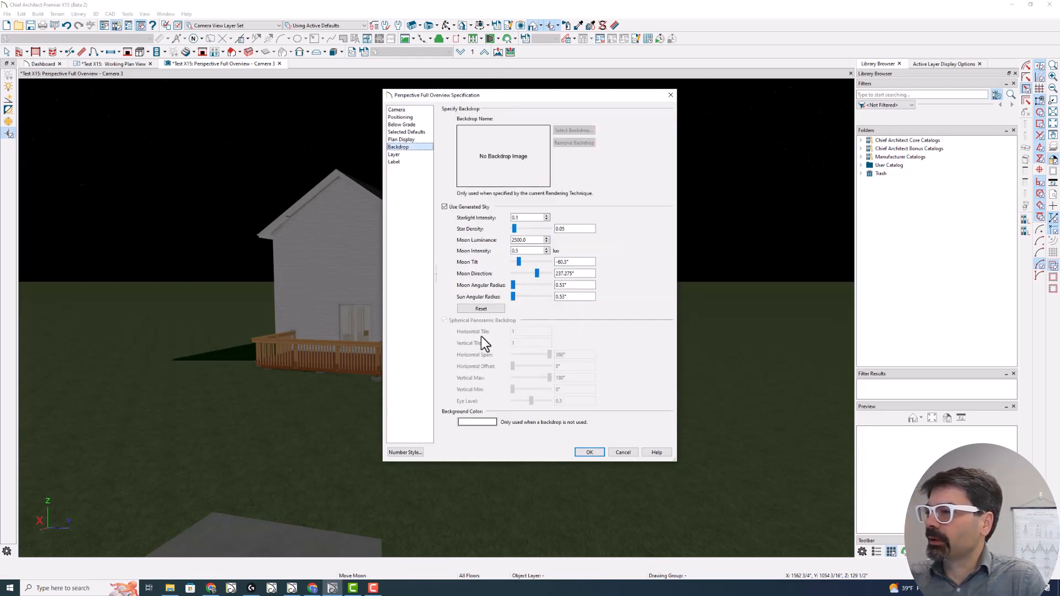
mouse_move(514, 240)
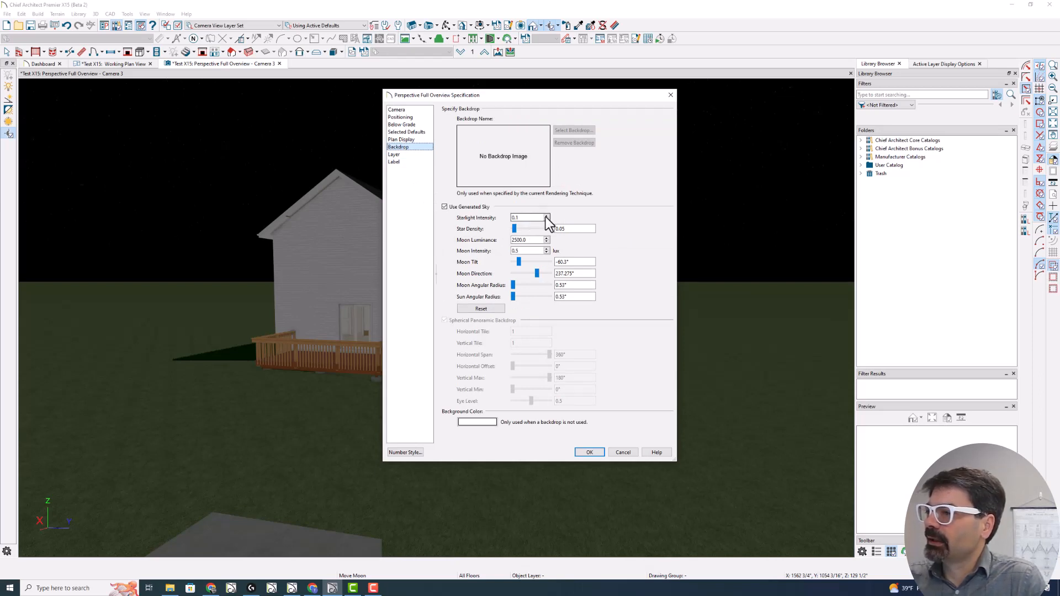
left_click(547, 216)
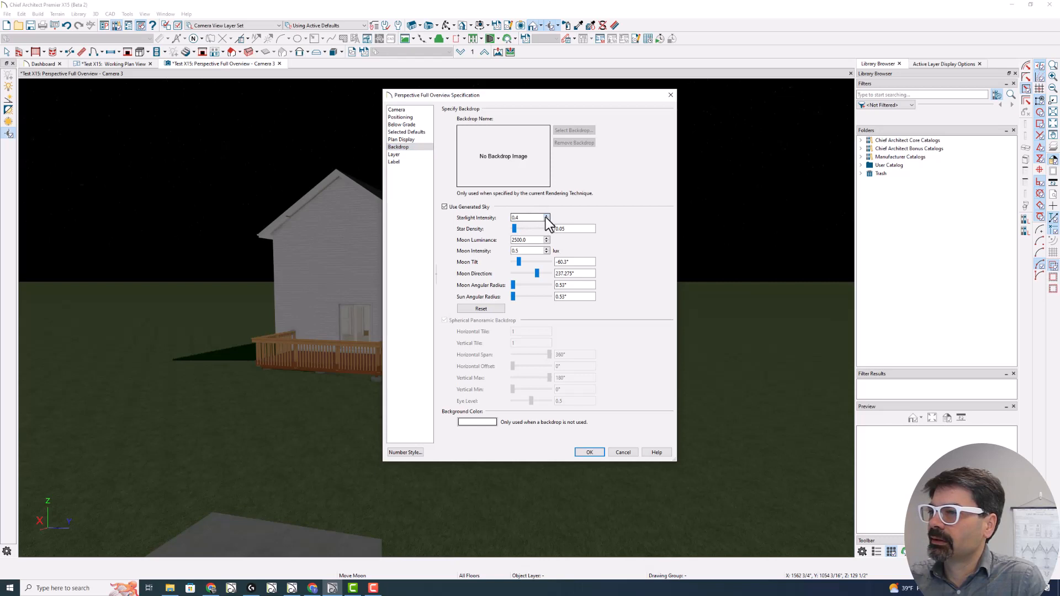
left_click(546, 215)
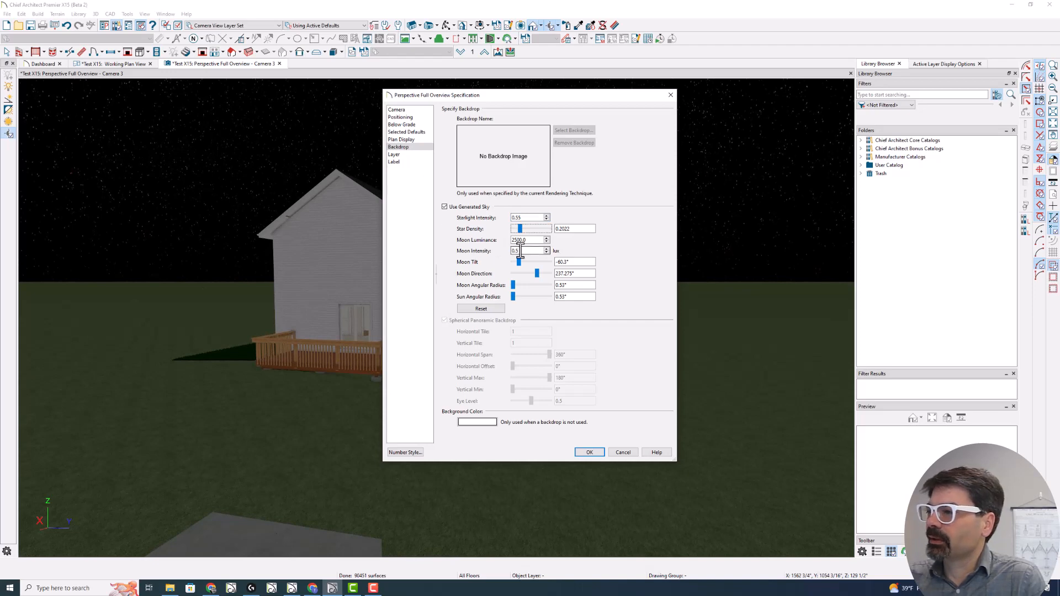
- Increase Moon Luminance and Angular Radius so a large bright moon glows in the sky
left_click(548, 239)
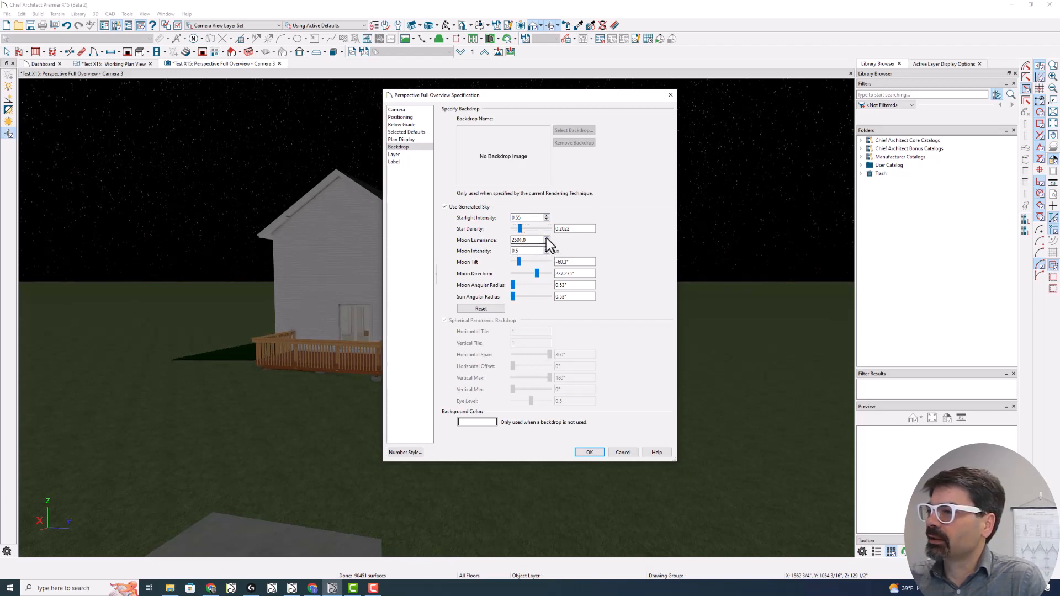
triple_click(530, 240)
type("5000")
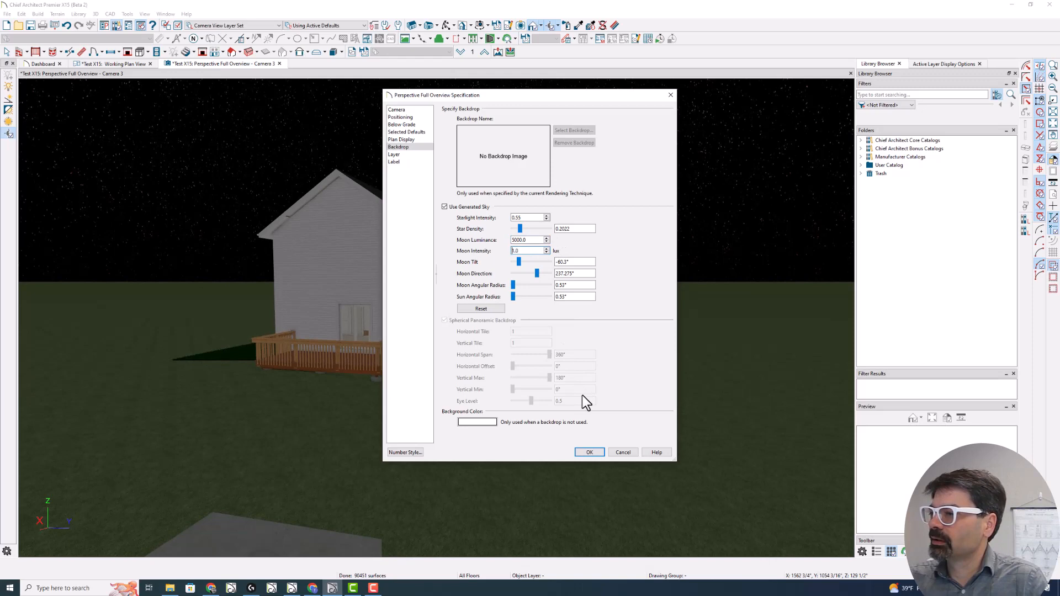
mouse_move(523, 297)
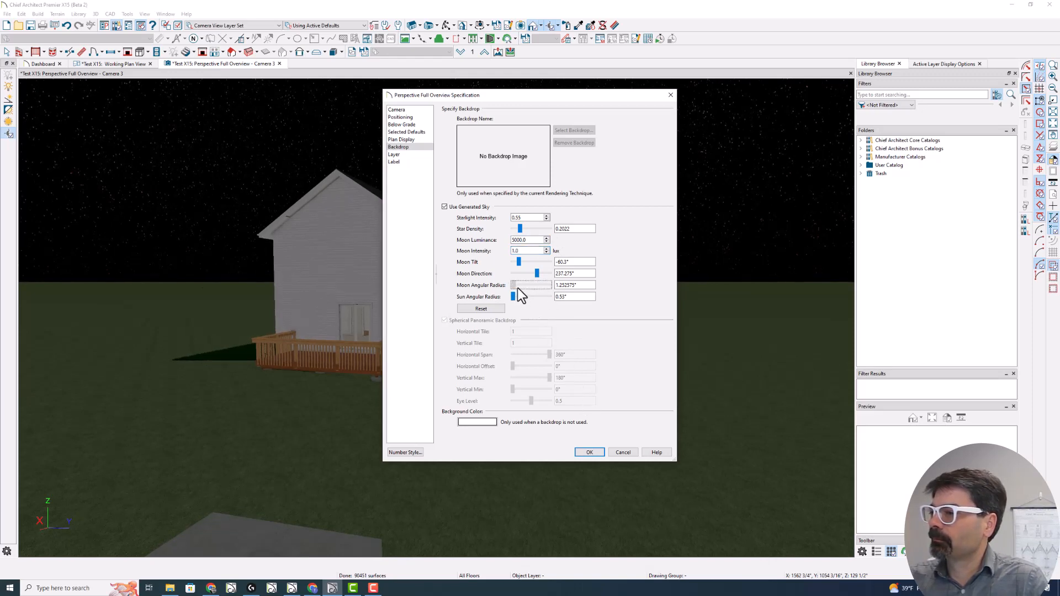
left_click(589, 453)
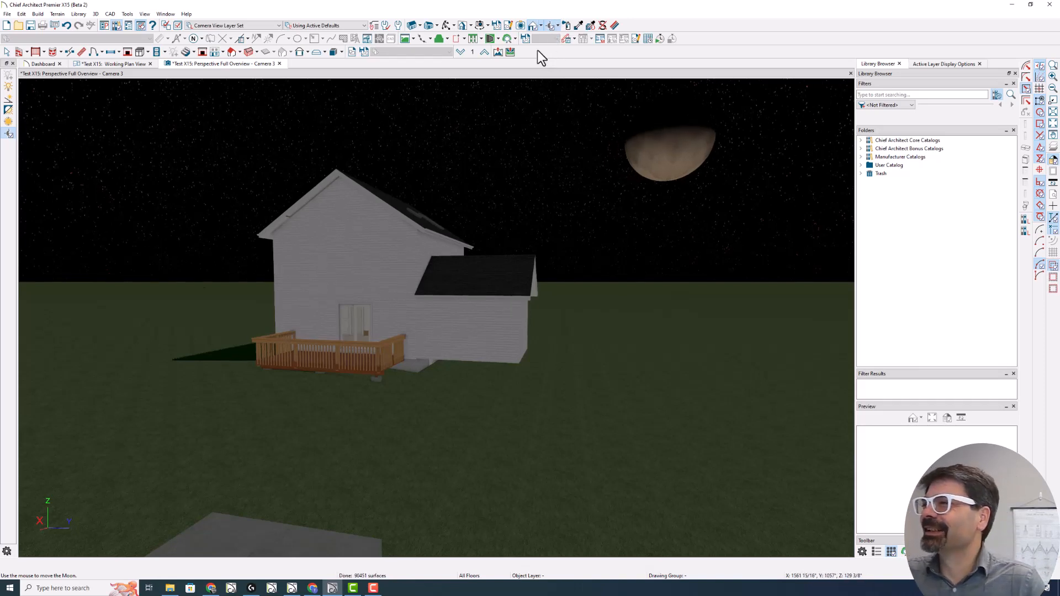
mouse_move(532, 246)
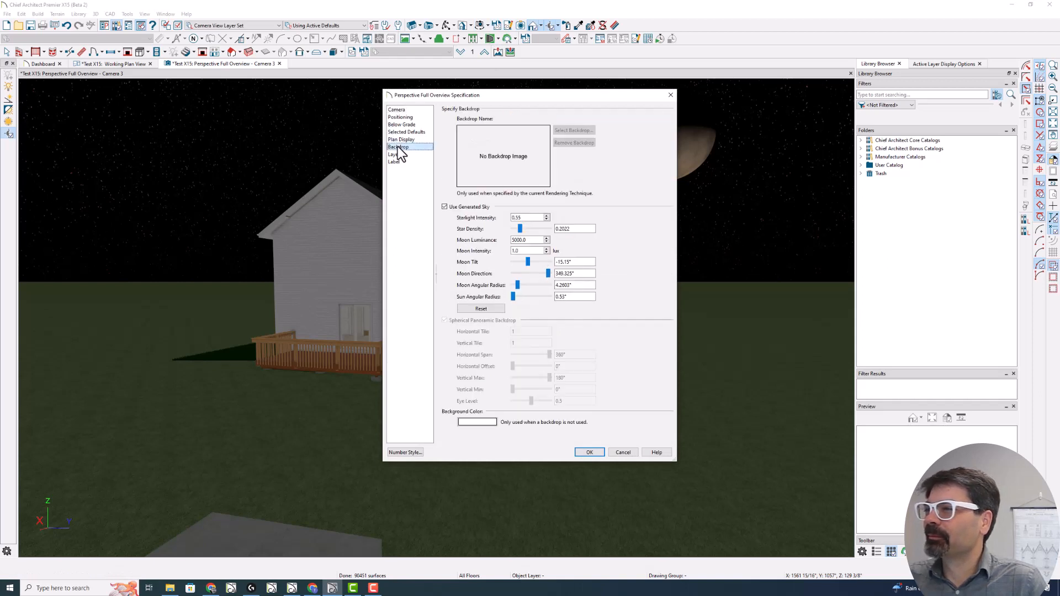
mouse_move(411, 102)
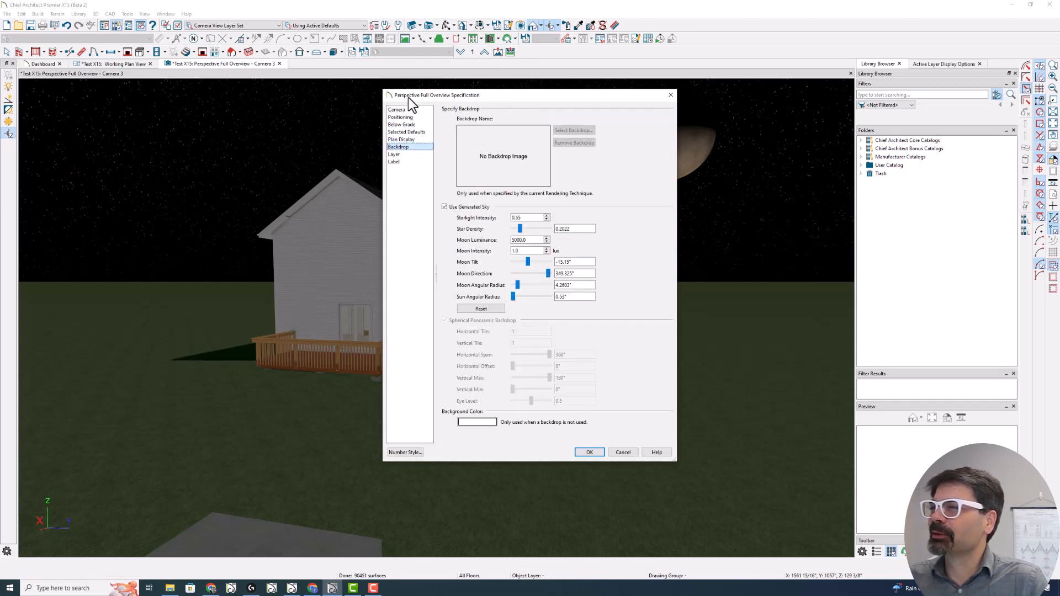
mouse_move(398, 156)
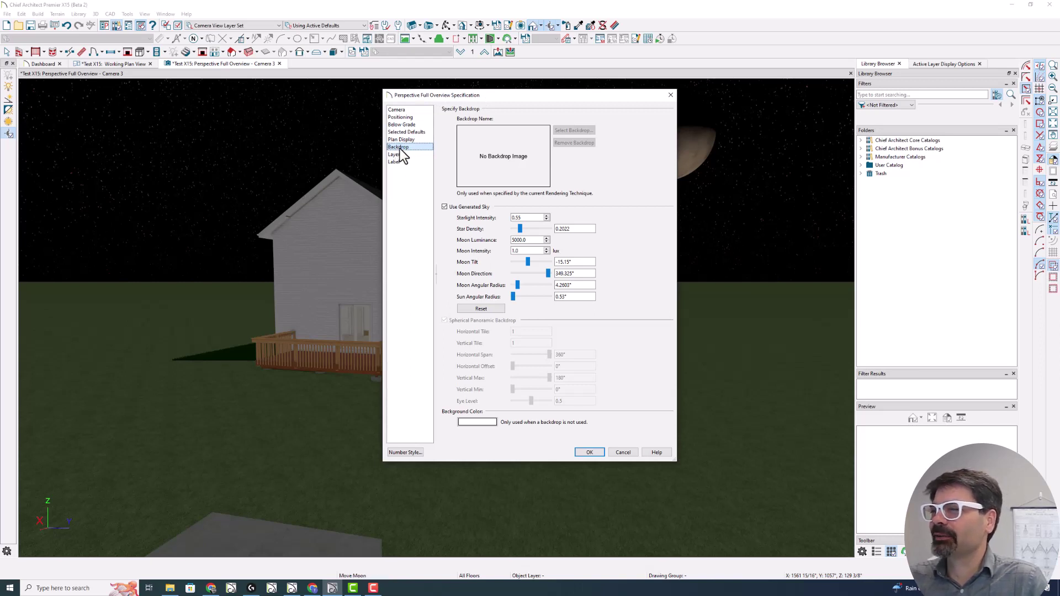
- Lower the moon's intensity and angular radius and apply, leaving a small moon among the stars
left_click(541, 251)
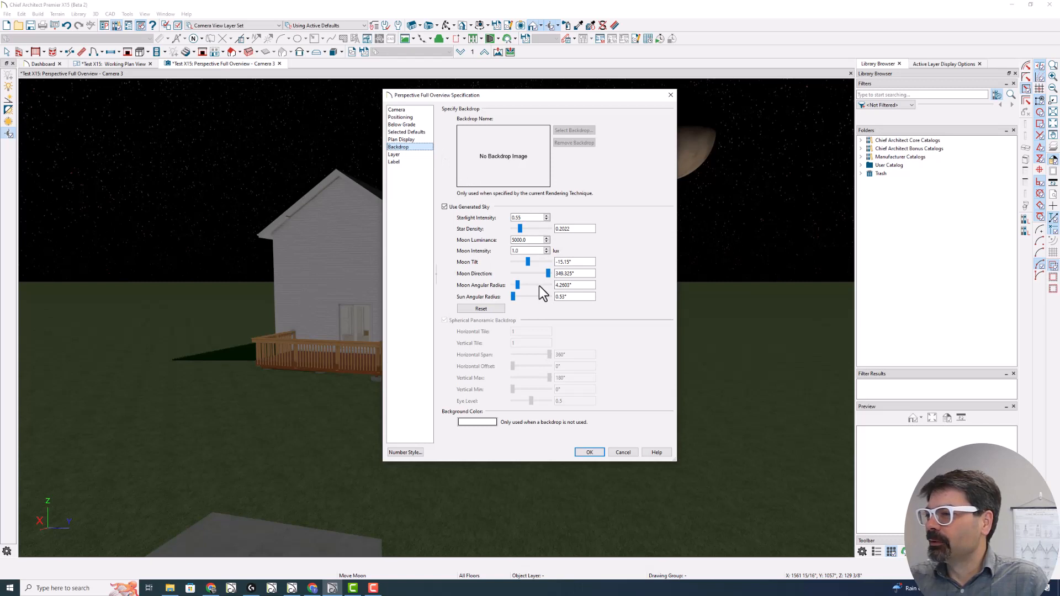
mouse_move(541, 262)
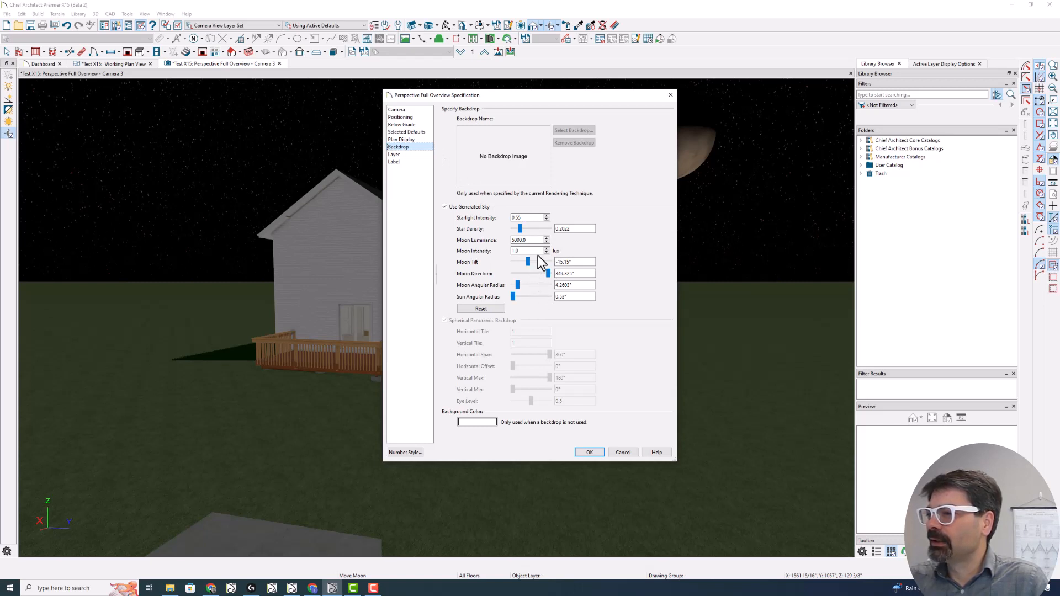
triple_click(528, 239)
type("2500")
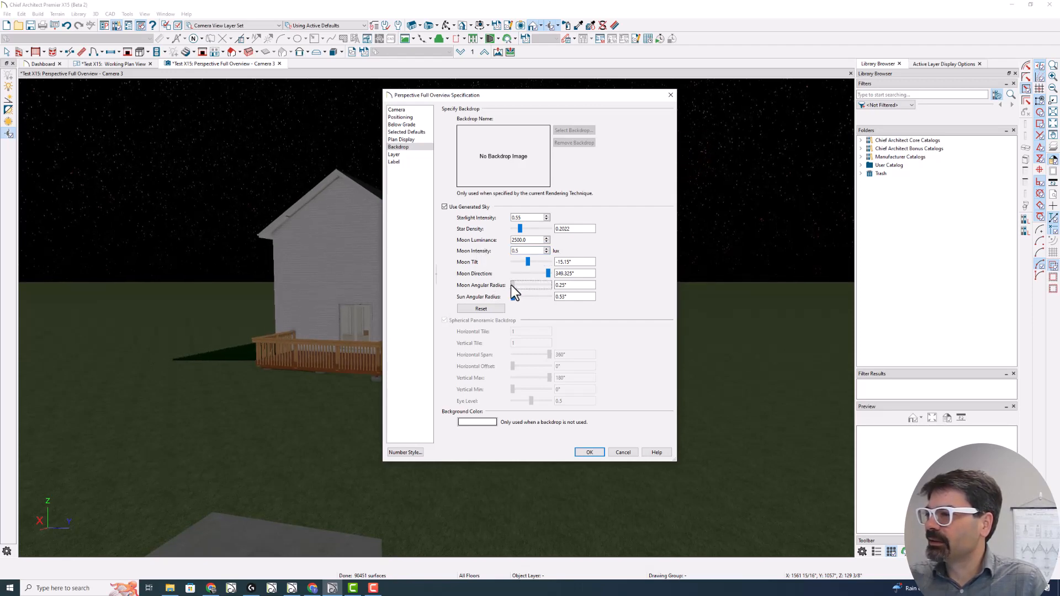
triple_click(575, 285)
type("0.5")
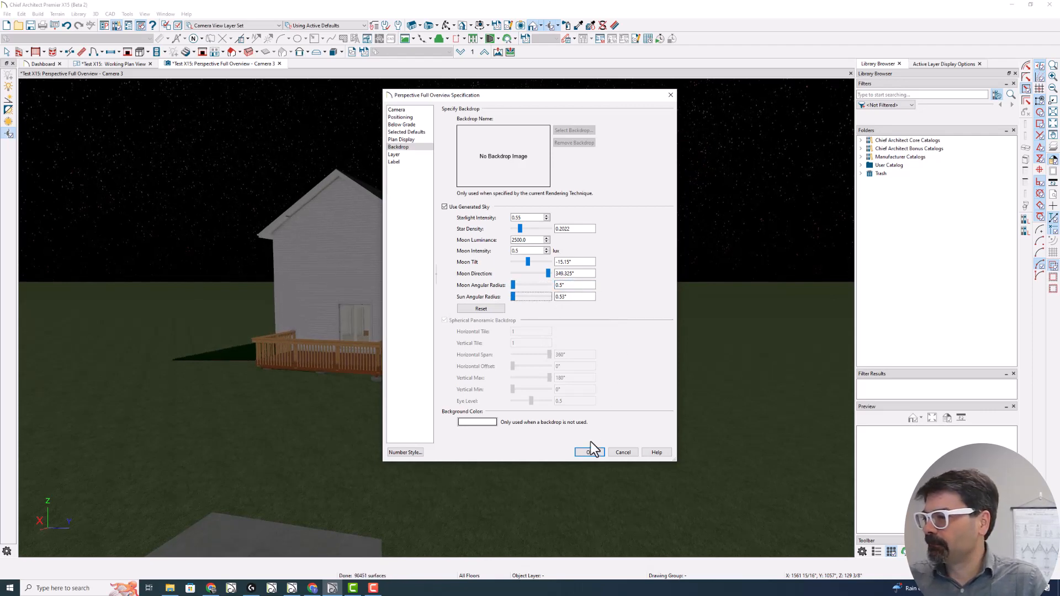
left_click(588, 453)
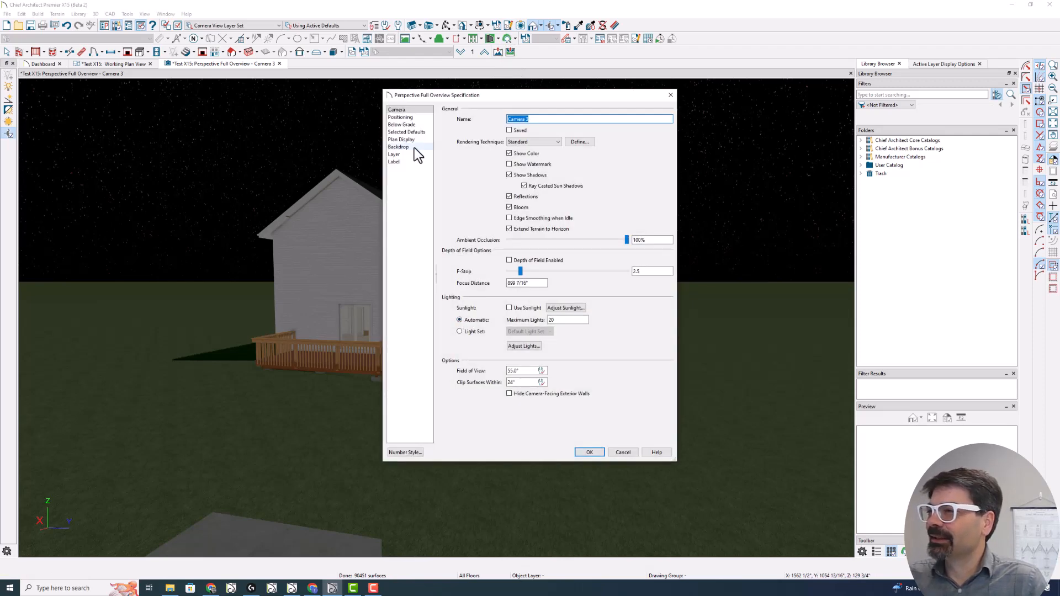
- Review the Backdrop generated sky settings again and confirm them
left_click(399, 147)
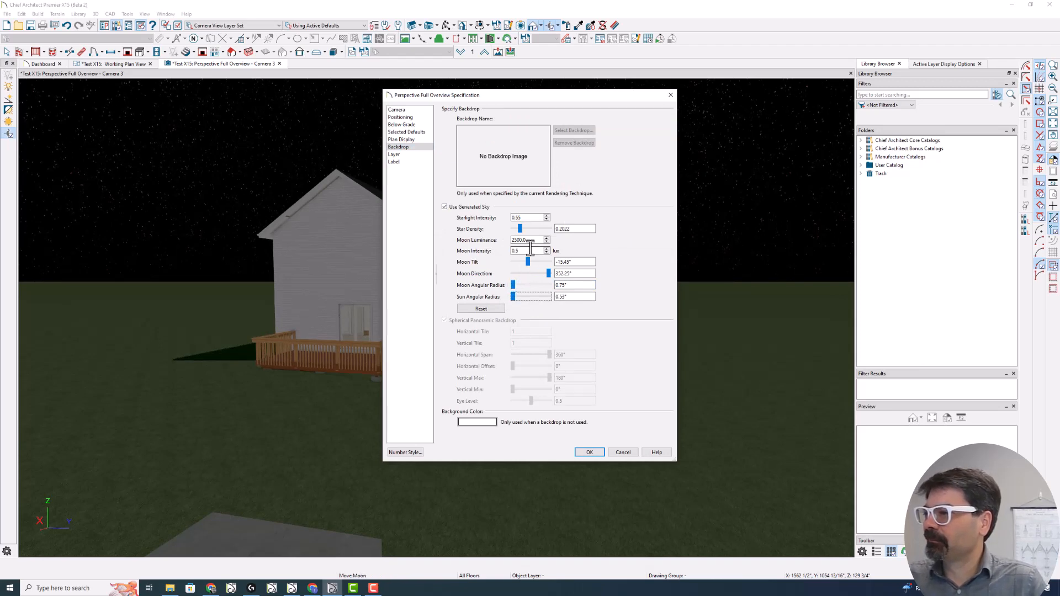
left_click(589, 452)
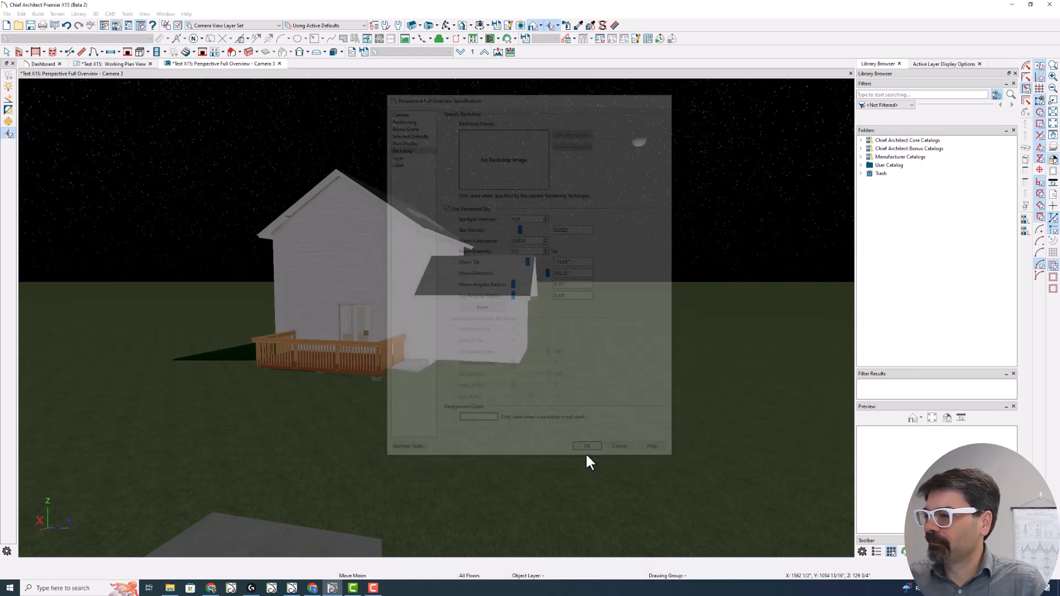
- Orbit the camera around to the back of the house so the small moon shows above the roof
left_click(585, 445)
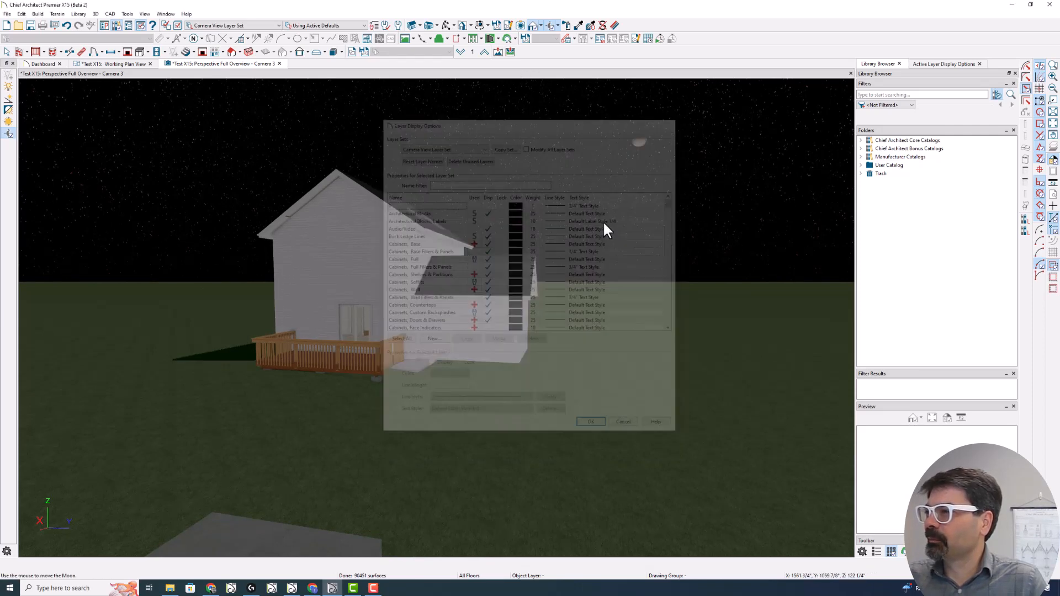
left_click(590, 421)
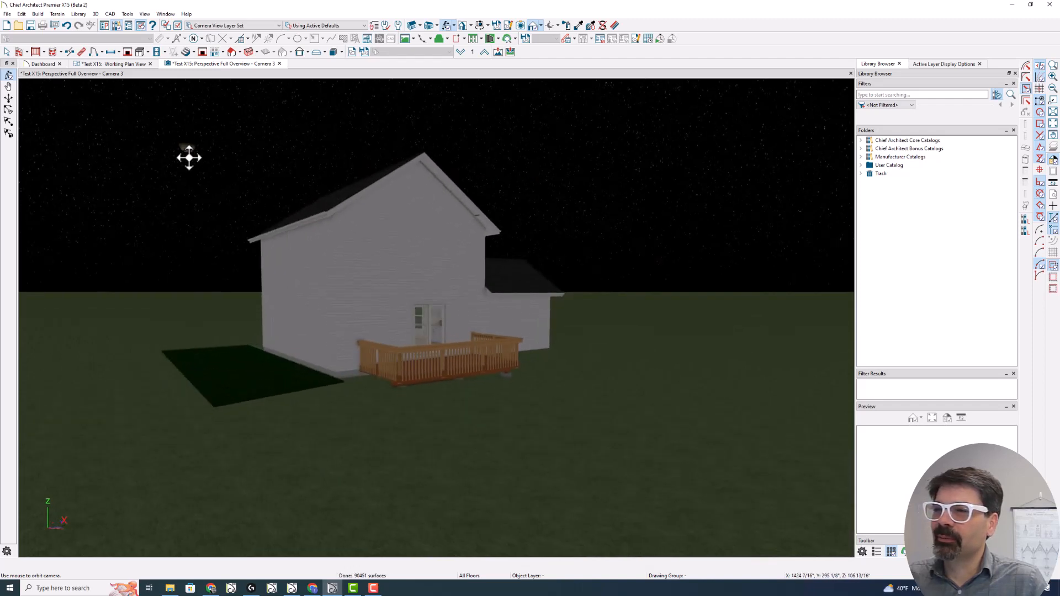
left_click_drag(189, 157, 245, 199)
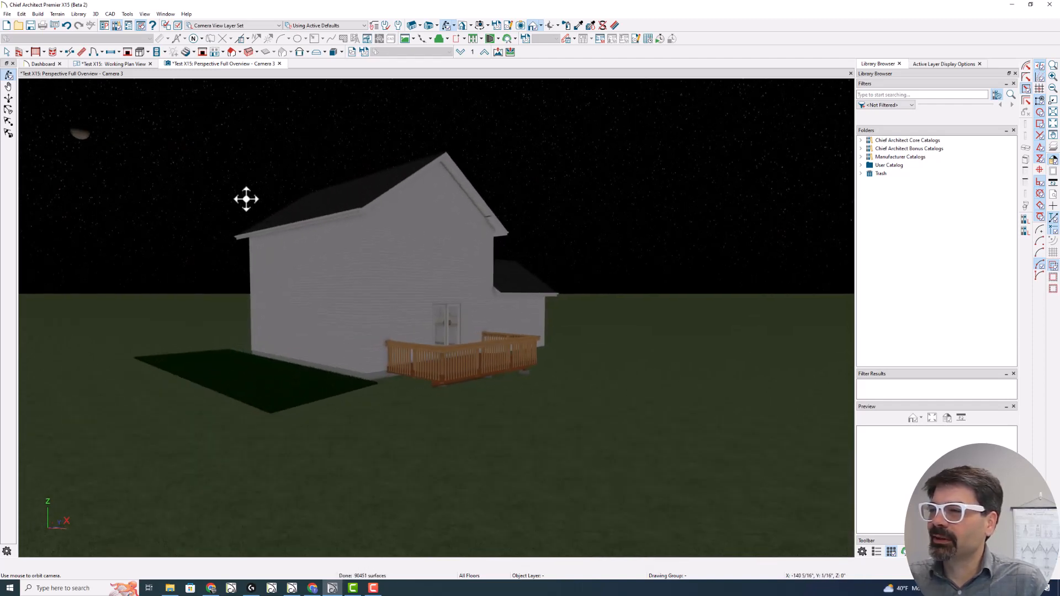
left_click_drag(246, 199, 309, 223)
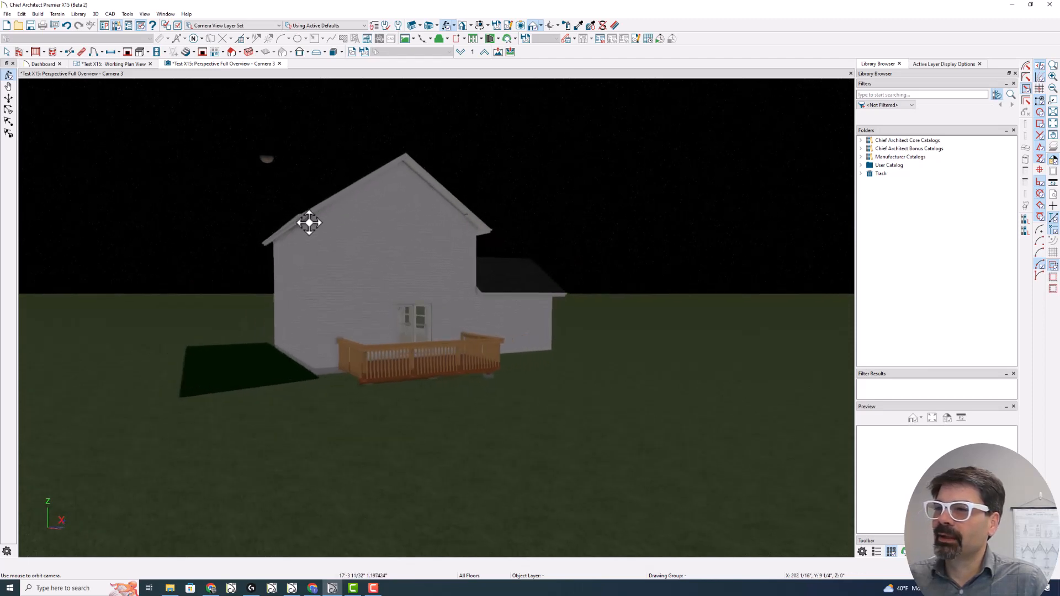
left_click_drag(308, 223, 276, 225)
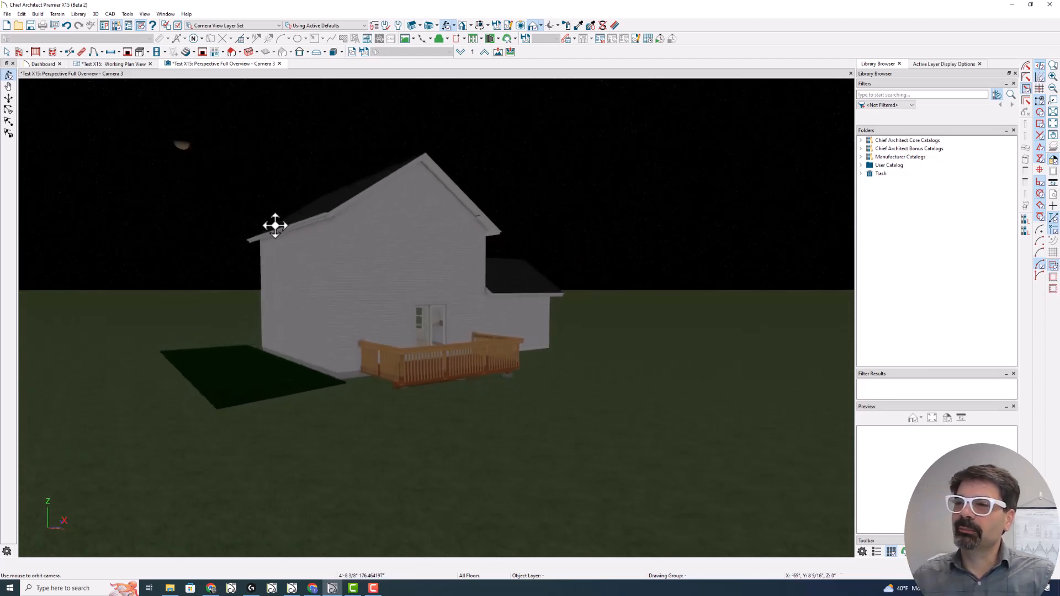
left_click_drag(275, 226, 153, 157)
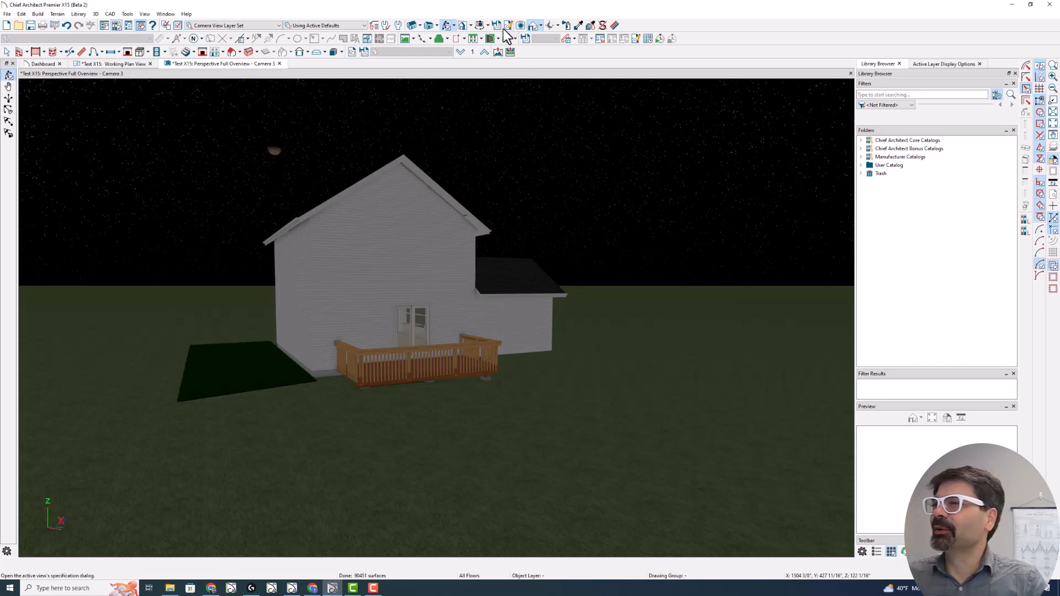
mouse_move(508, 32)
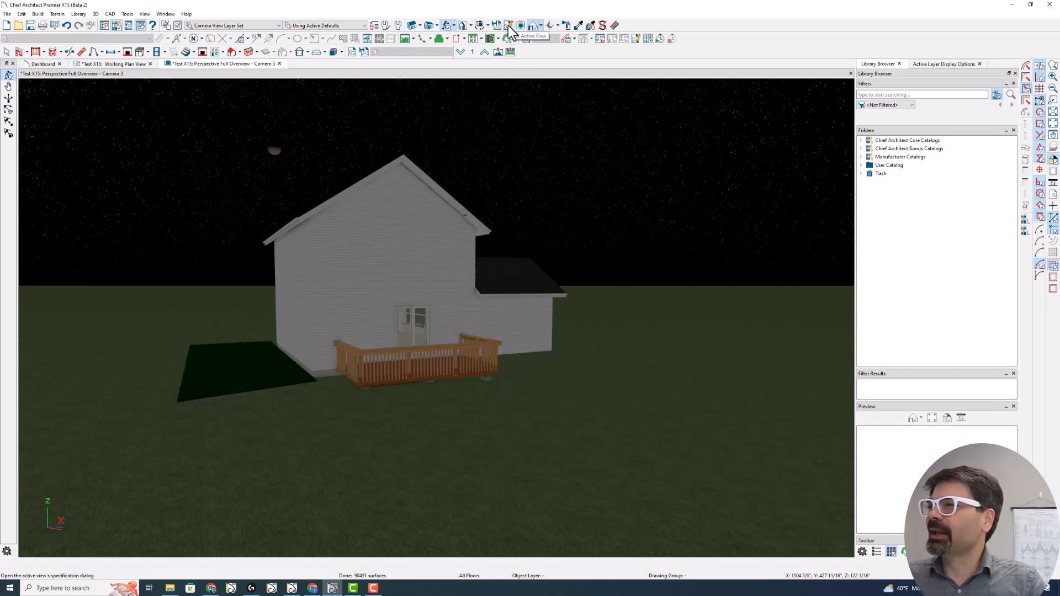
- Review the camera's Backdrop generated sky settings and confirm them
left_click(510, 26)
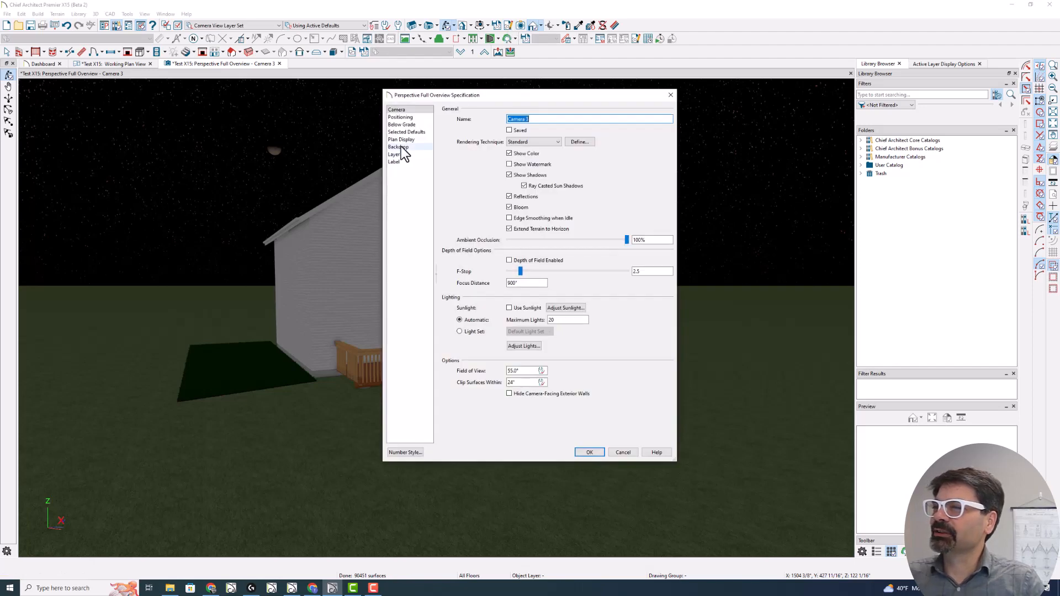
left_click(399, 147)
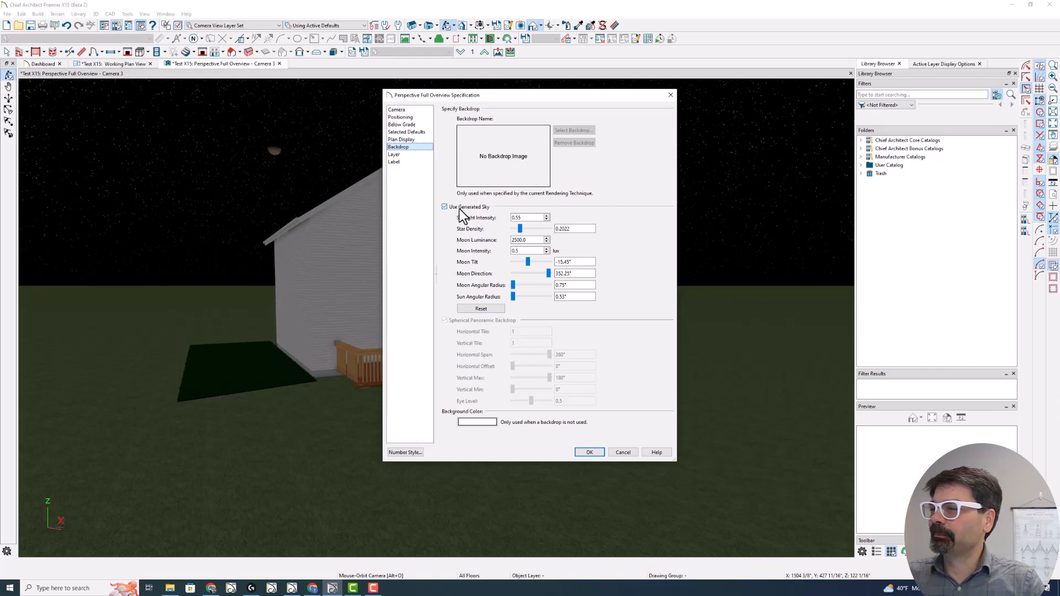
mouse_move(612, 483)
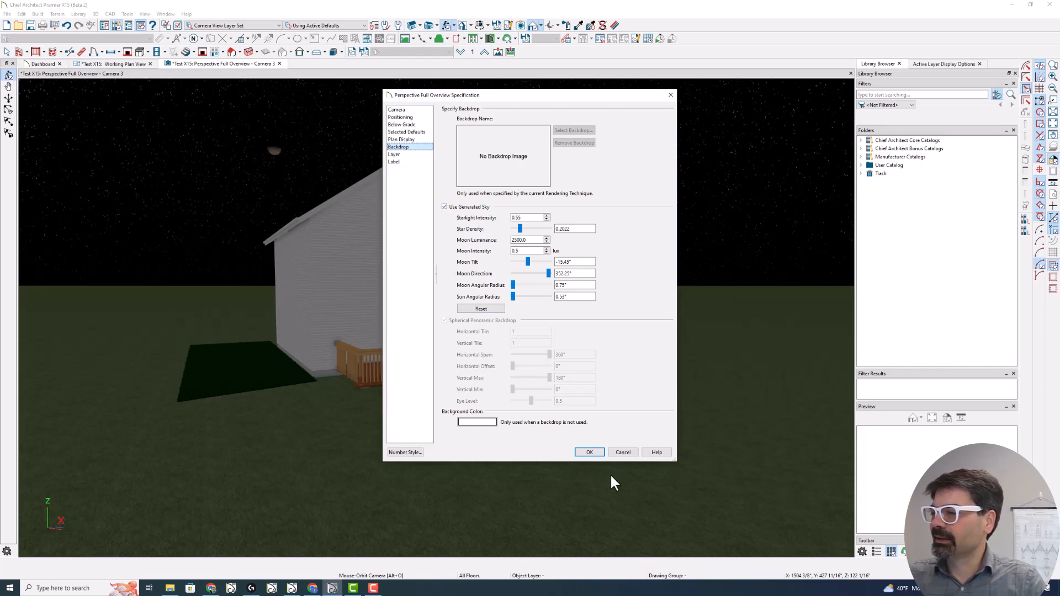
left_click(587, 451)
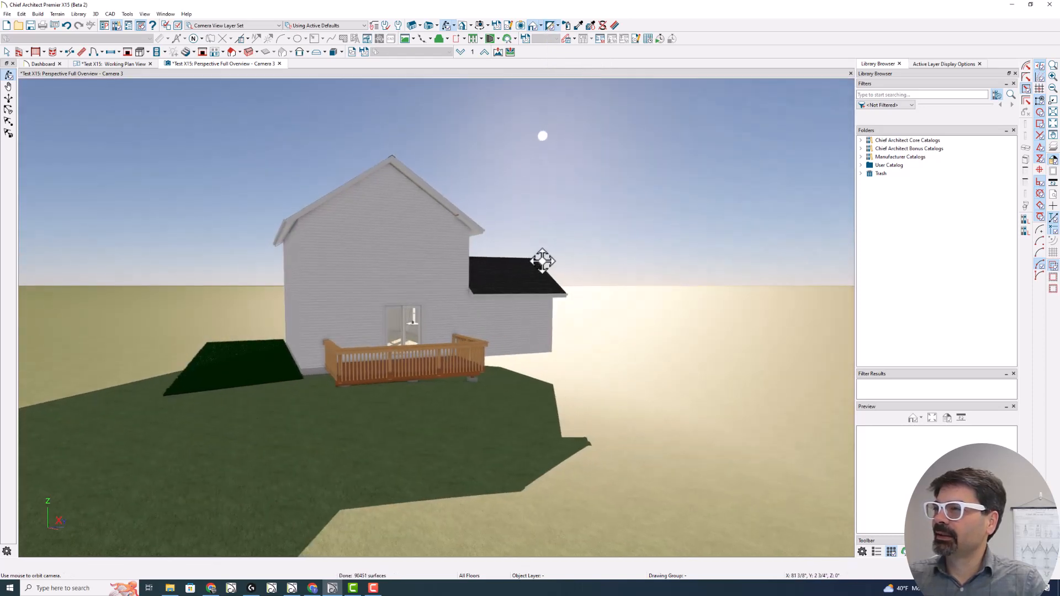
- Choose Move Moon from the Lights dropdown, then reopen the lighting tools list
left_click(561, 25)
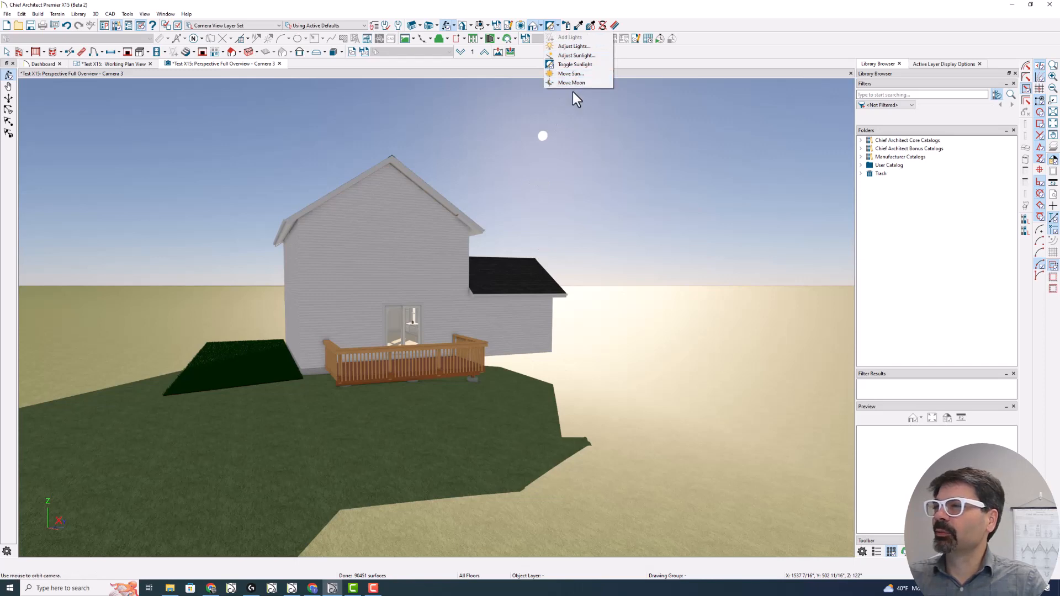
left_click(571, 82)
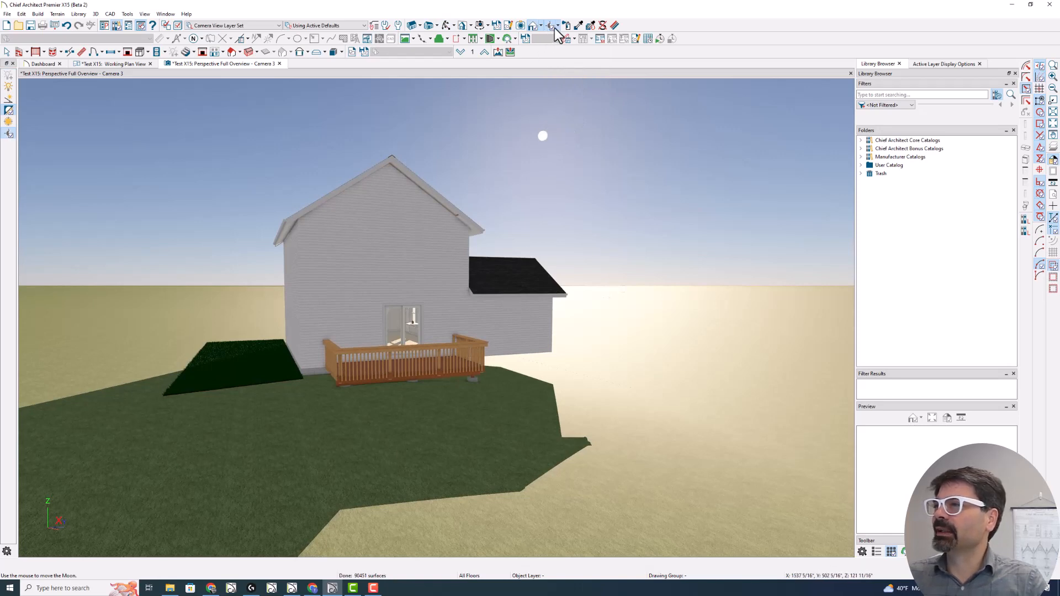
left_click(555, 26)
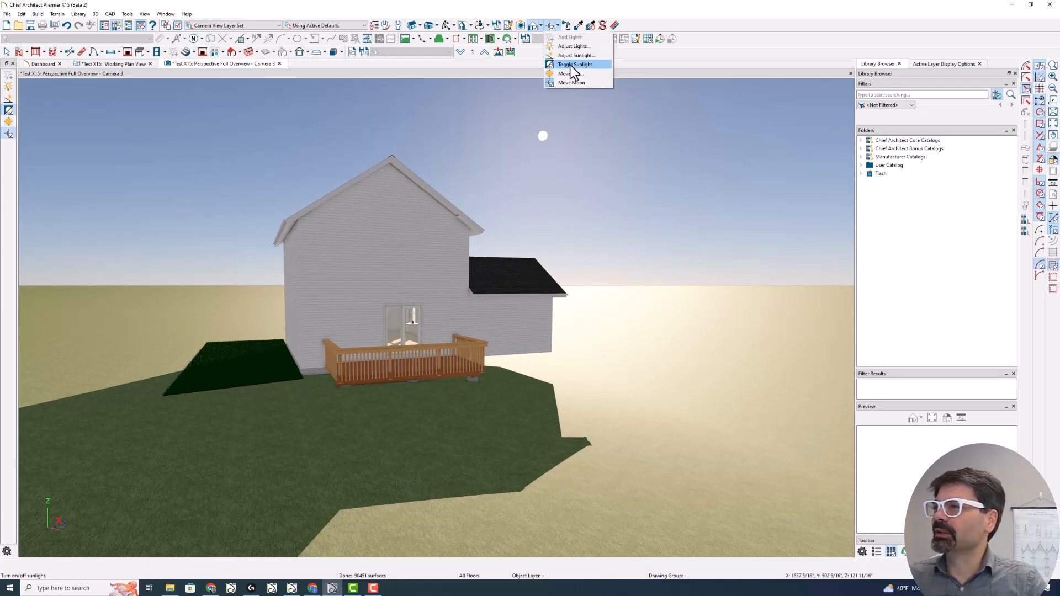
- Toggle sunlight, accept the generic sun prompt for Move Sun, and activate Move Moon
left_click(574, 64)
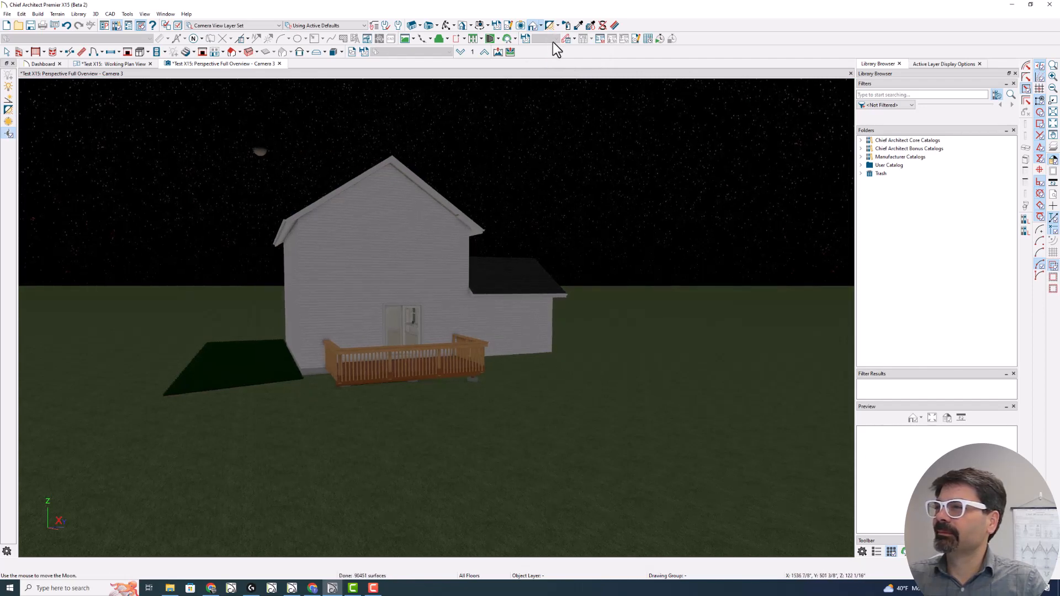
mouse_move(575, 83)
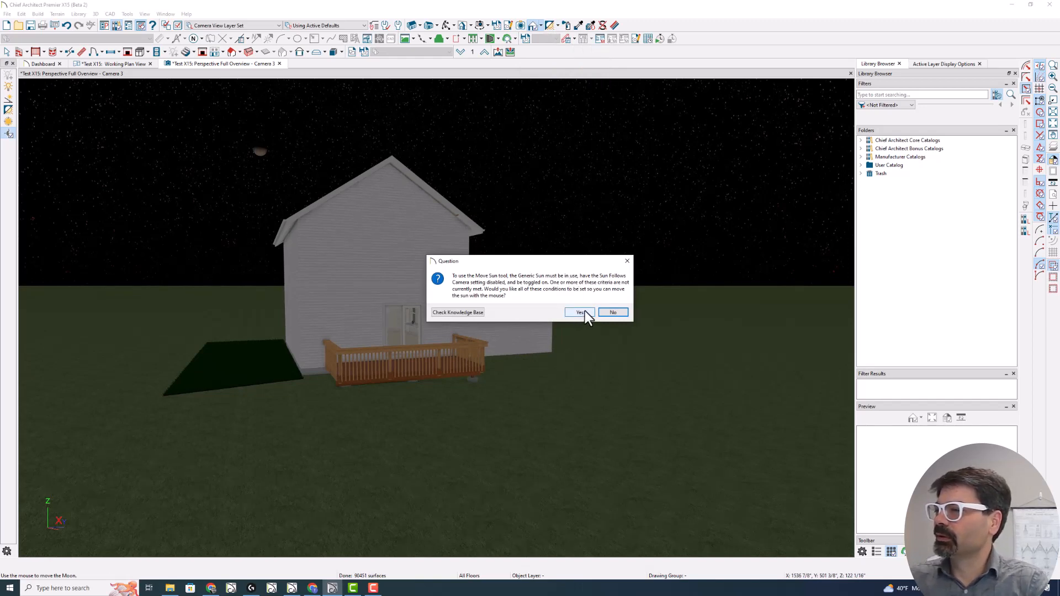
left_click(579, 311)
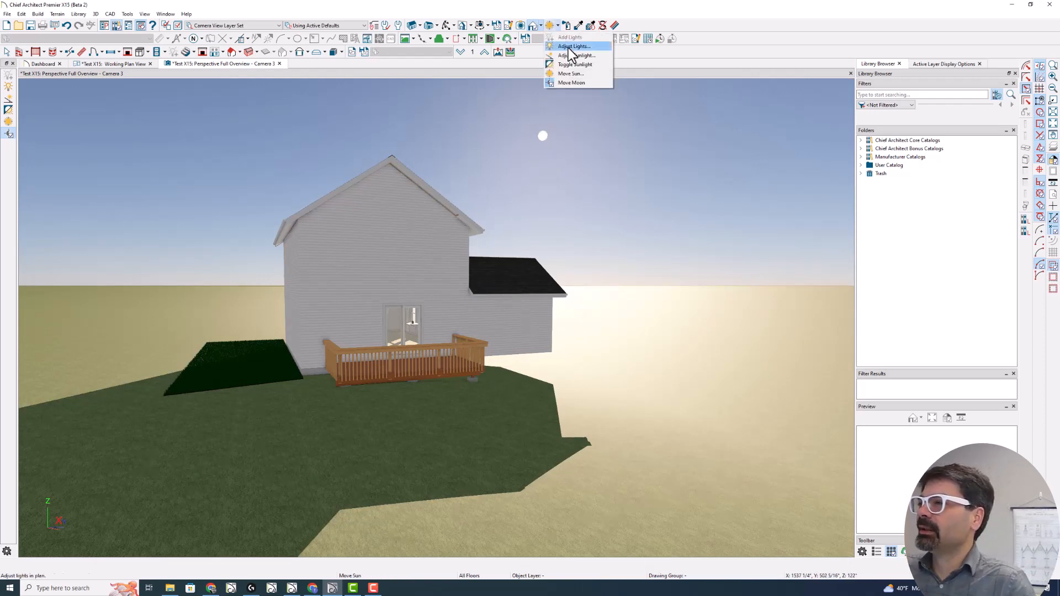
mouse_move(577, 83)
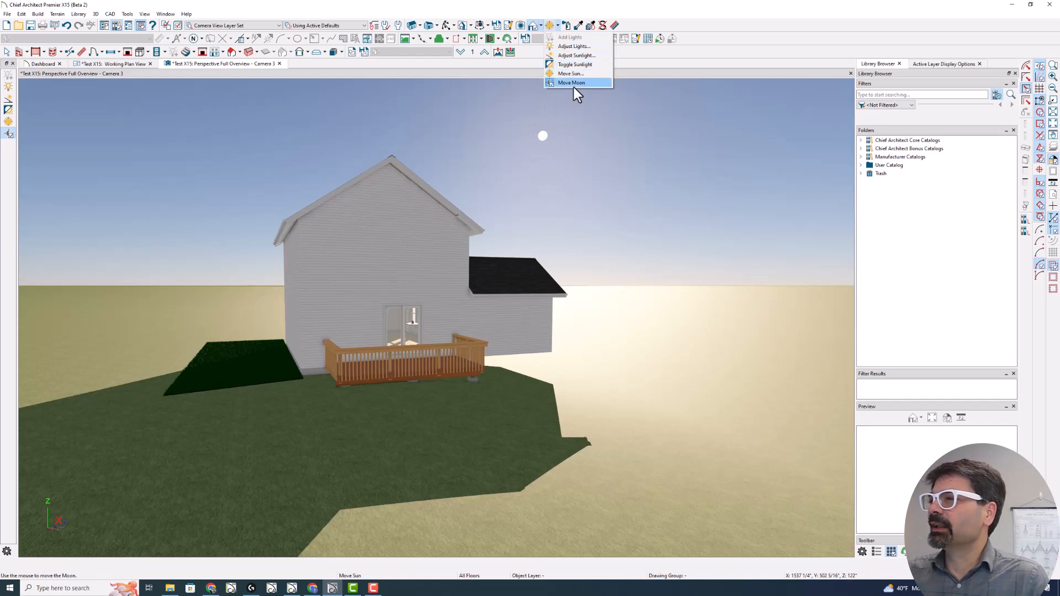
left_click(571, 83)
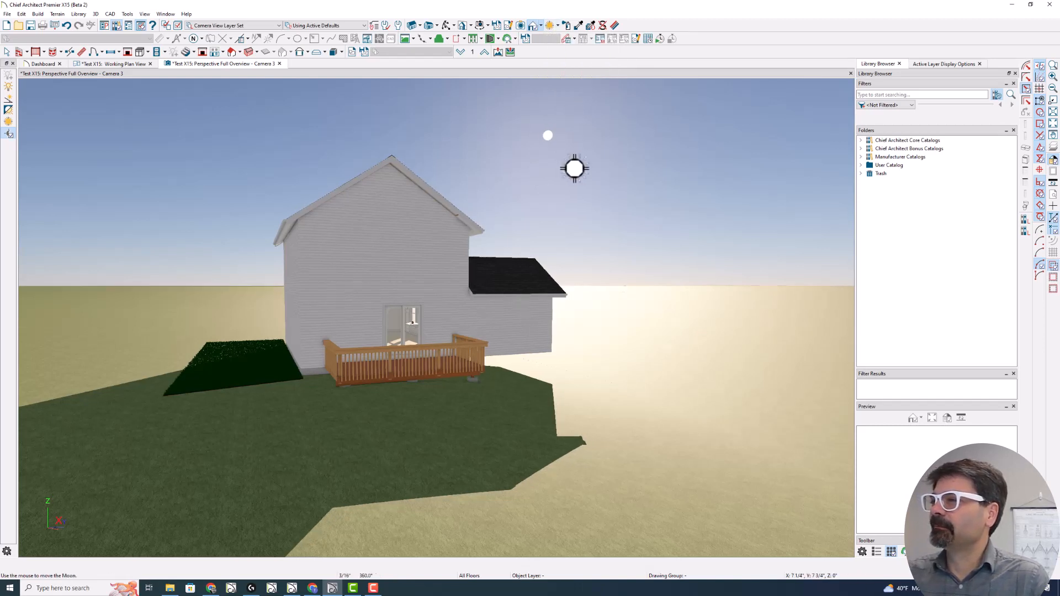